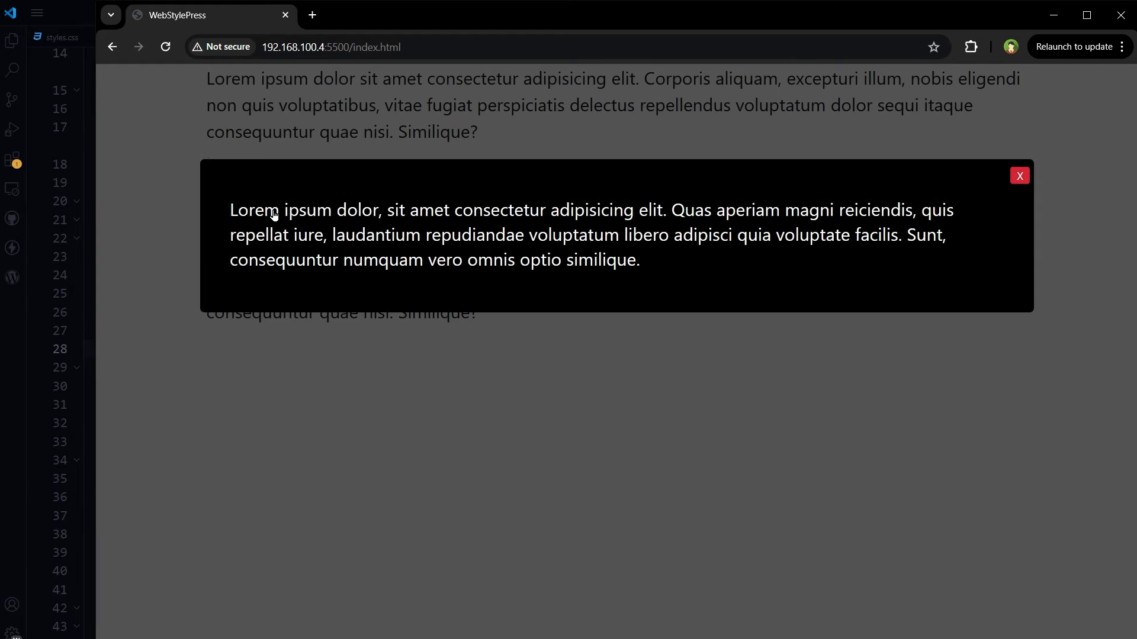
Open and close the MDN demo popover several times to see it toggle.
{"action": "left_click_drag", "start_coordinate": [230, 210], "coordinate": [639, 261]}
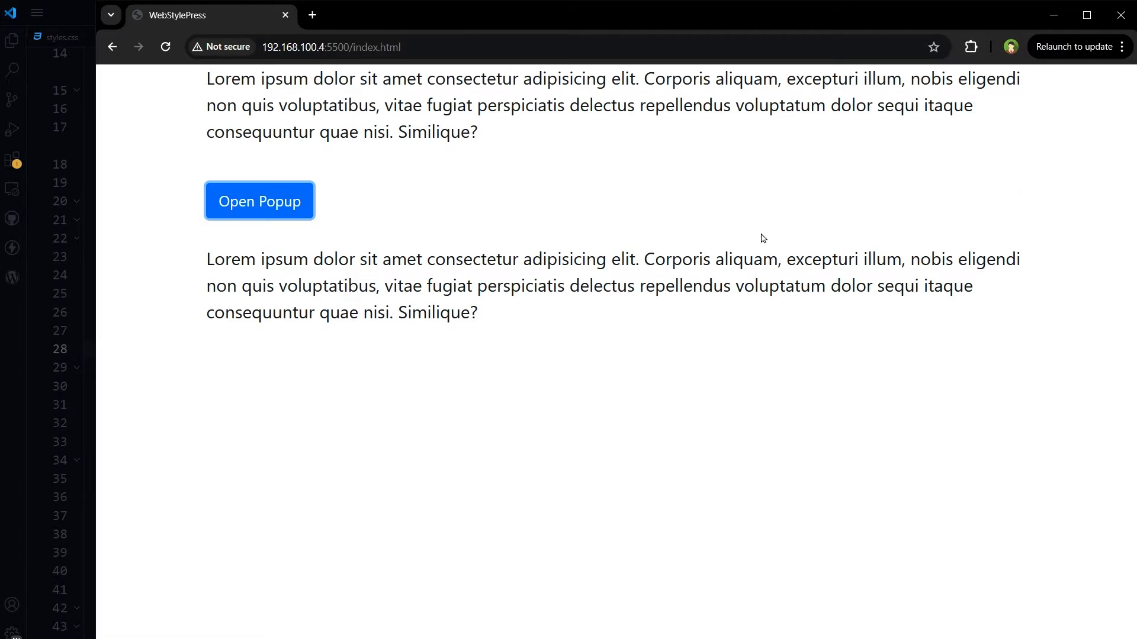
{"action": "left_click", "coordinate": [259, 200]}
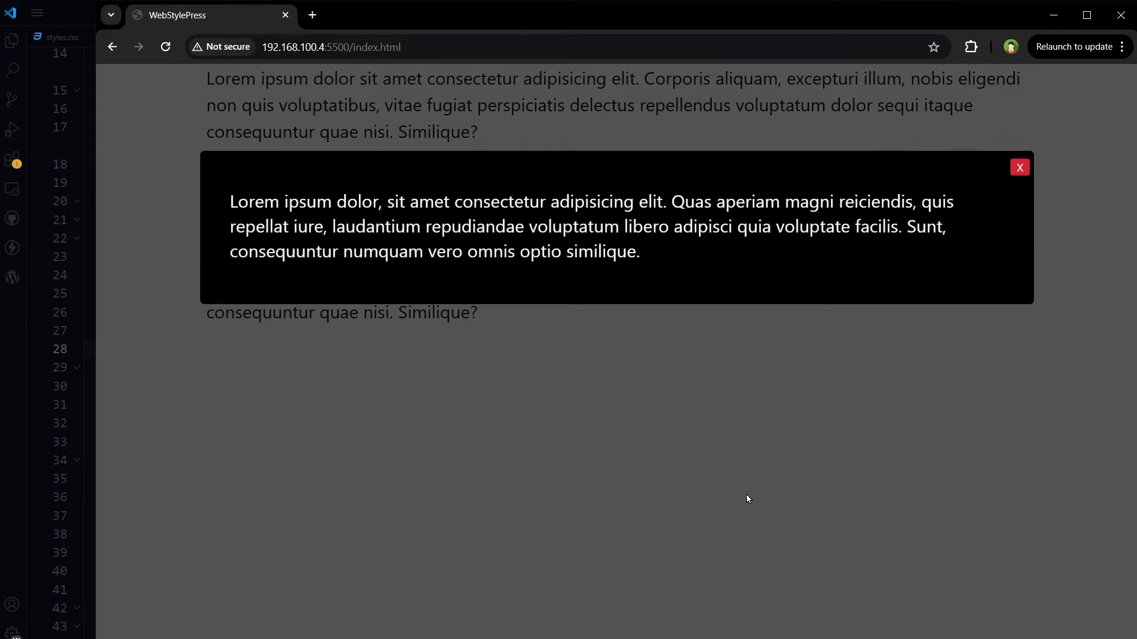
{"action": "left_click", "coordinate": [1019, 168]}
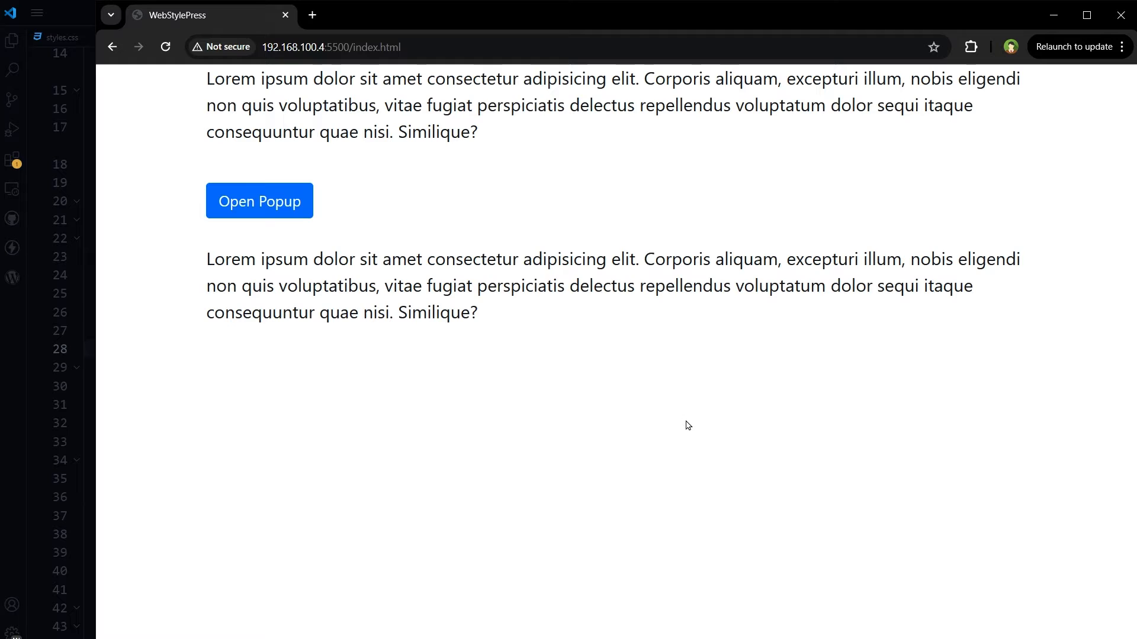
{"action": "left_click", "coordinate": [259, 200]}
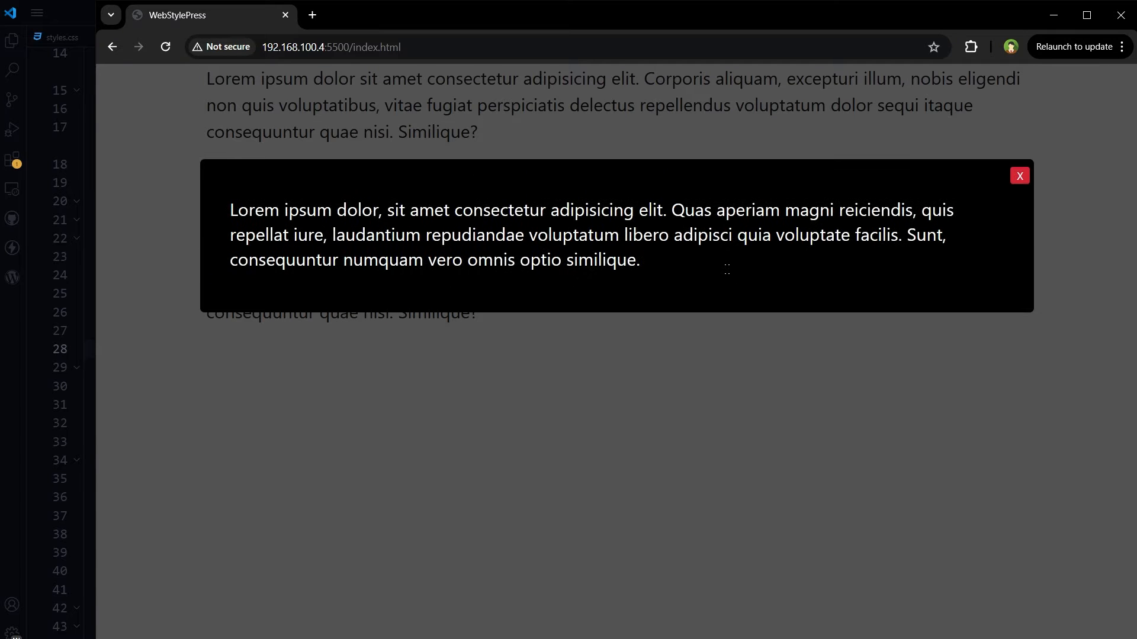
{"action": "left_click", "coordinate": [1018, 175]}
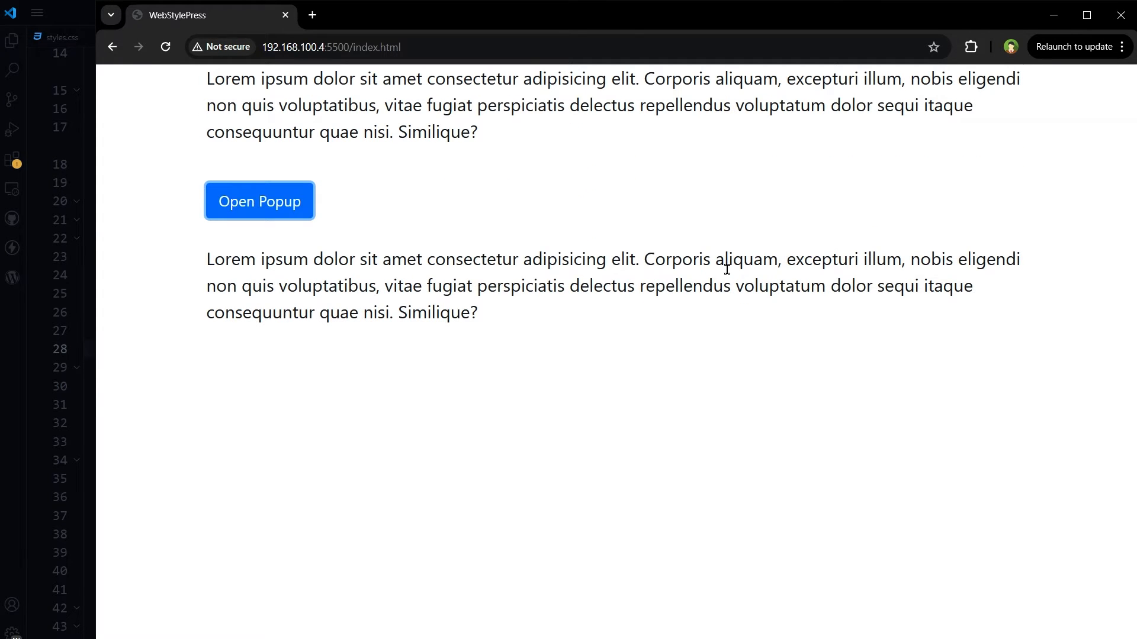
{"action": "left_click", "coordinate": [259, 200]}
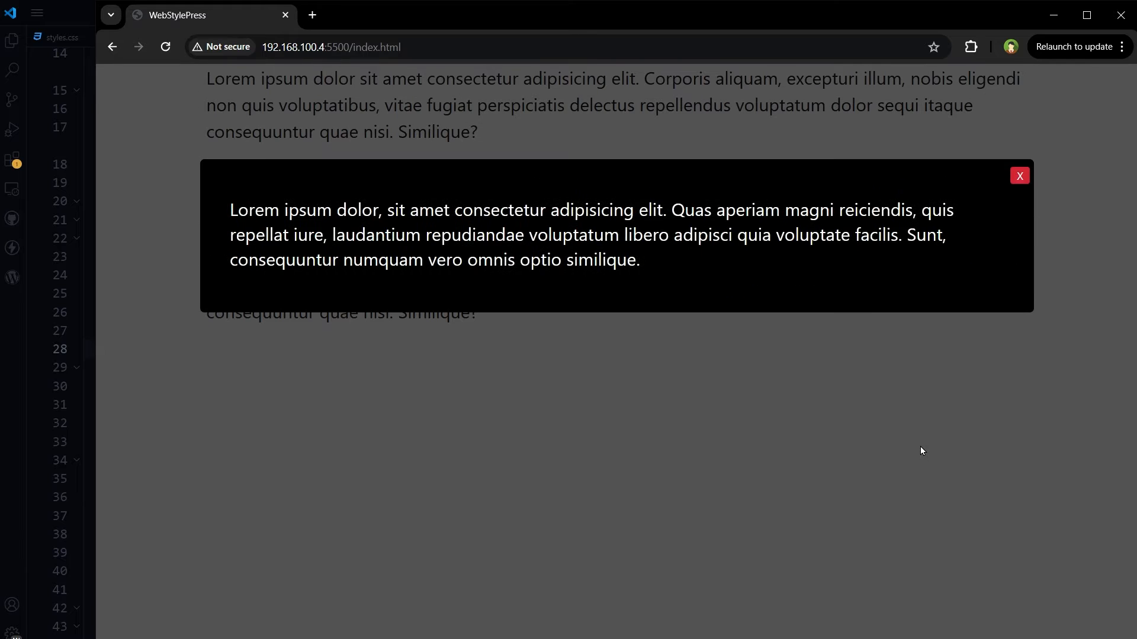
{"action": "left_click", "coordinate": [1019, 175]}
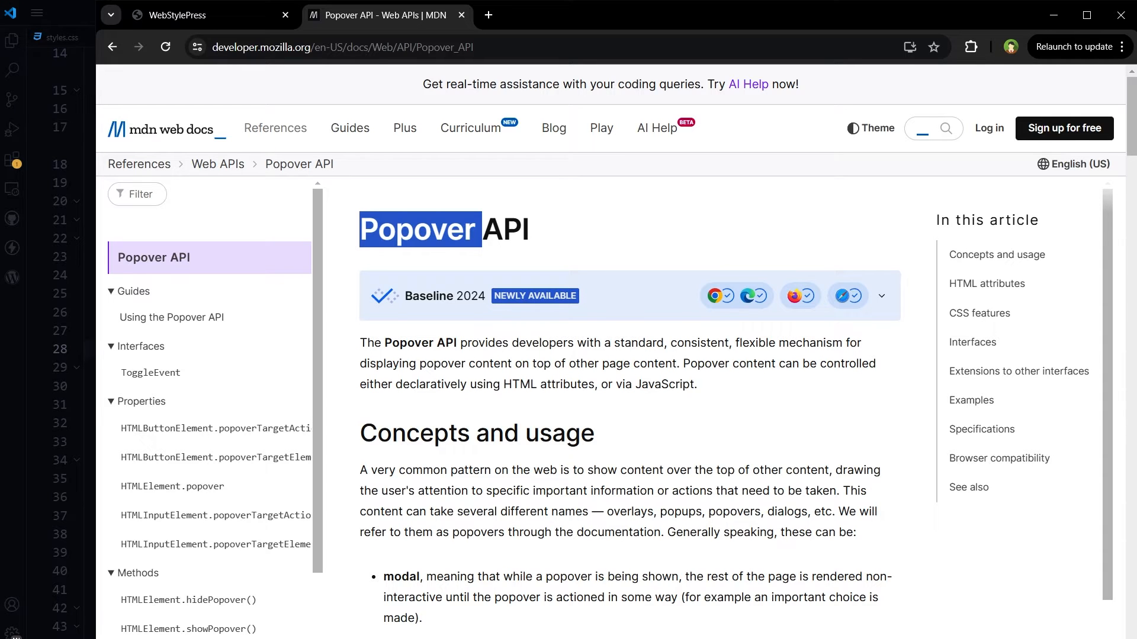
Copy the simple declarative popover example and test its toggle button on the page.
{"action": "scroll", "scroll_direction": "down", "scroll_amount": 3}
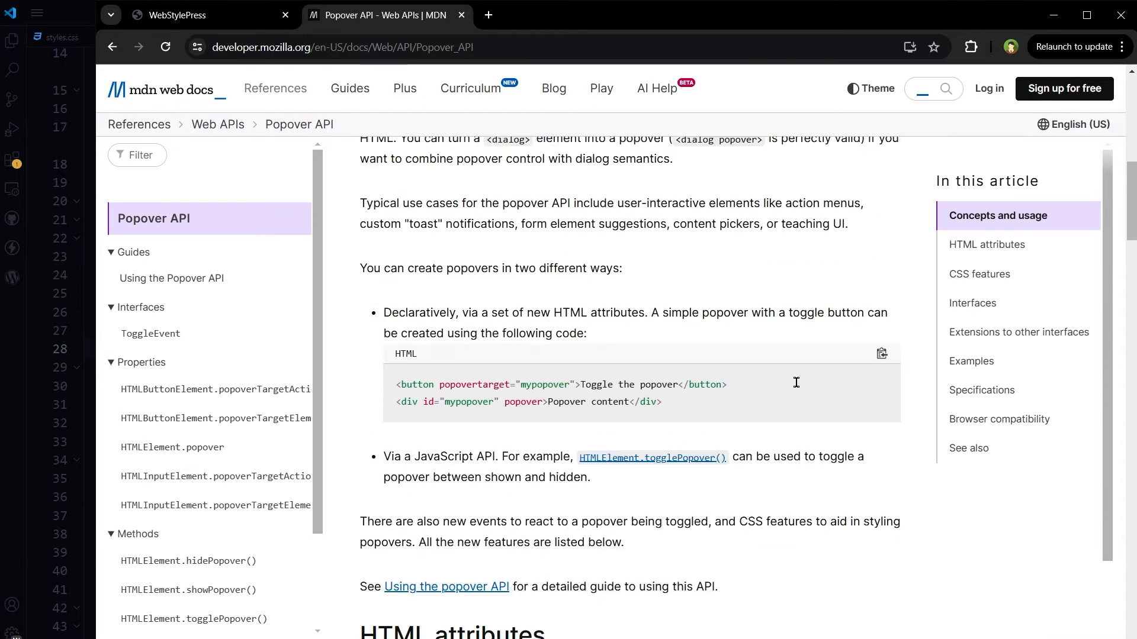
{"action": "left_click", "coordinate": [881, 354]}
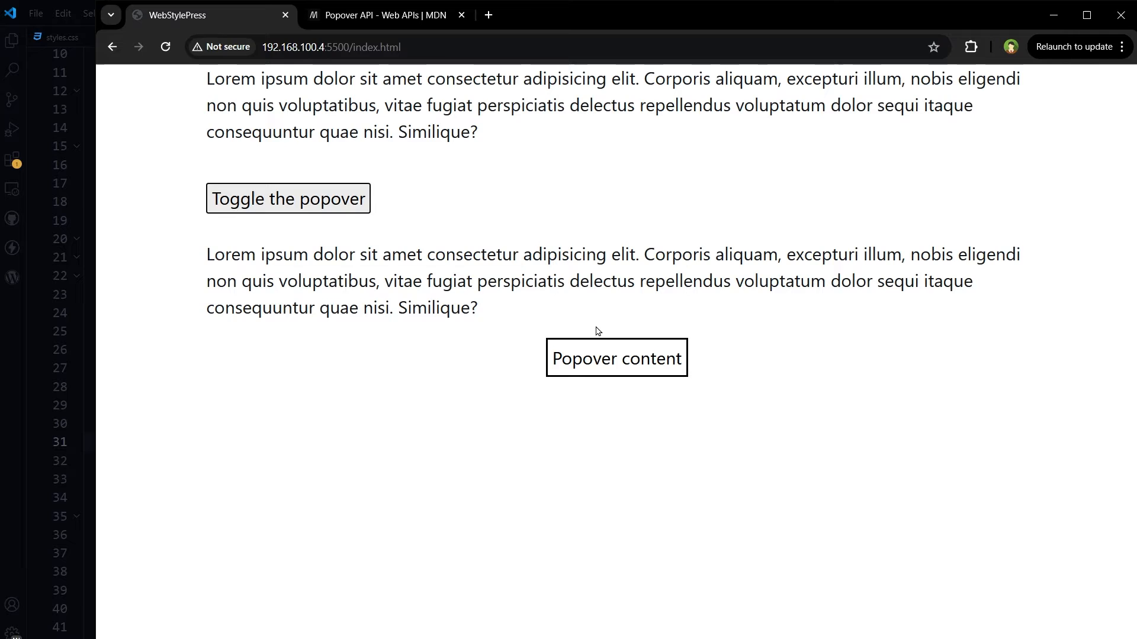
{"action": "left_click", "coordinate": [288, 199]}
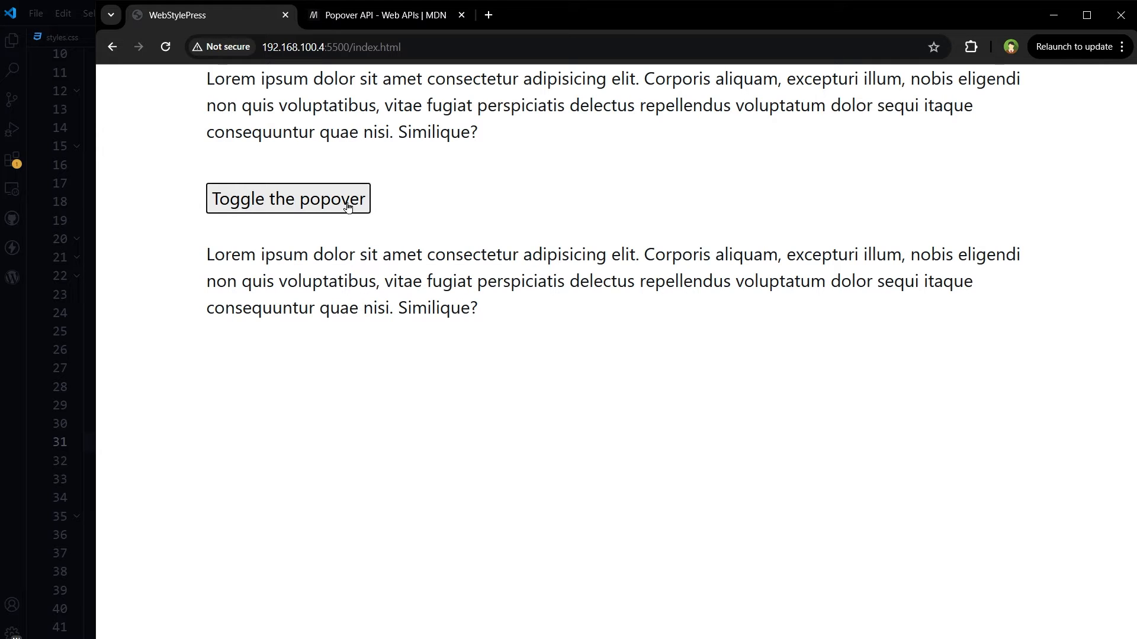
{"action": "left_click", "coordinate": [287, 199]}
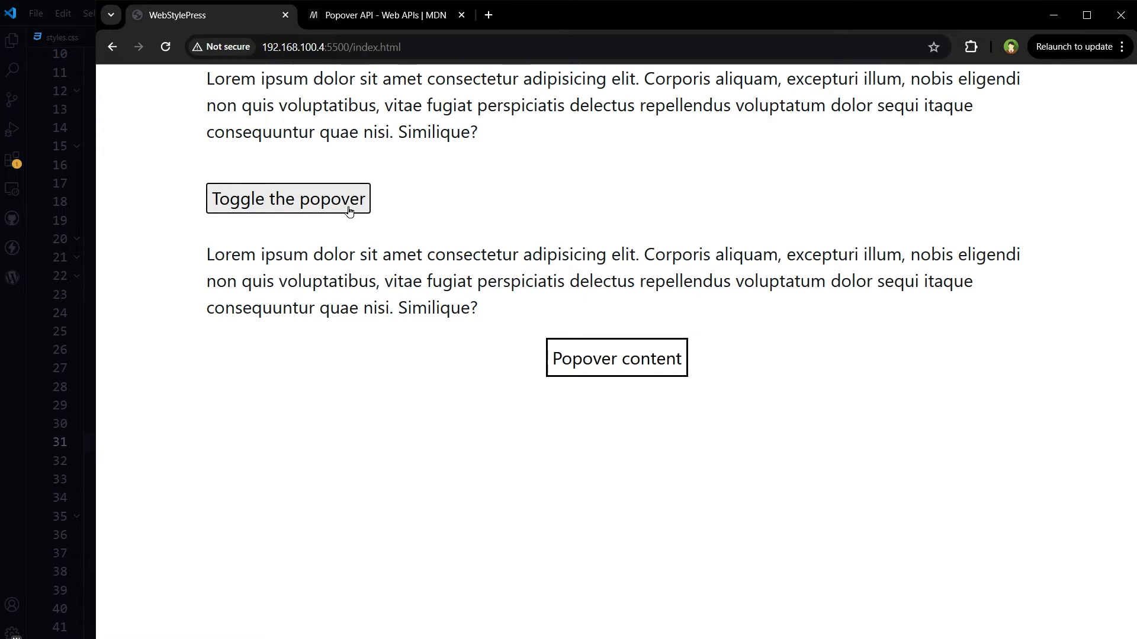
{"action": "left_click", "coordinate": [385, 14]}
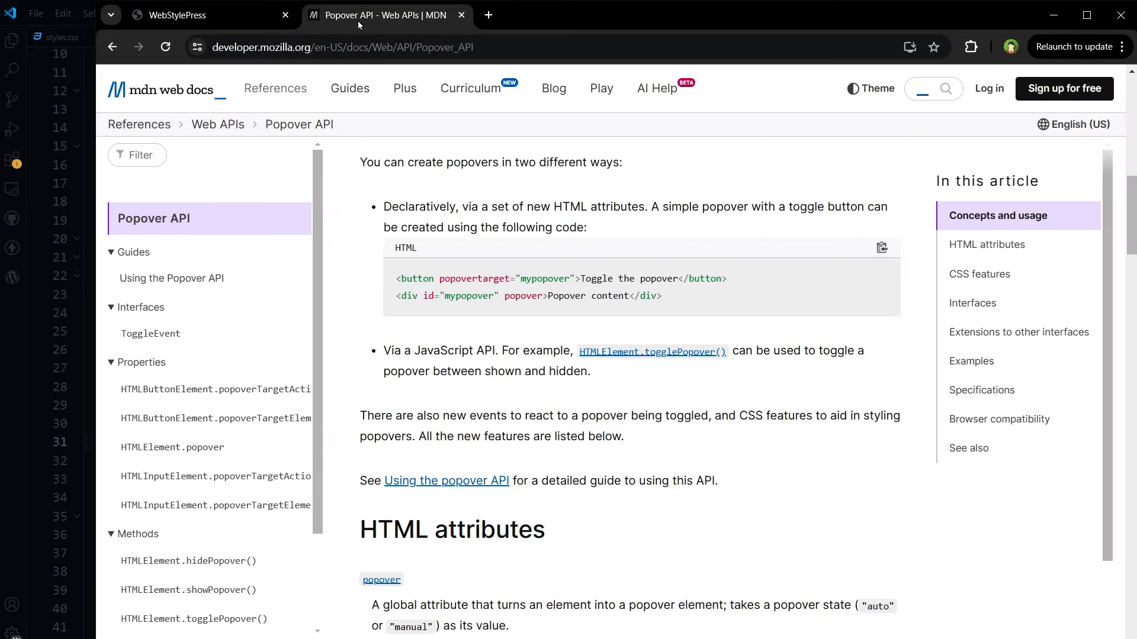
{"action": "scroll", "scroll_direction": "down", "scroll_amount": 3}
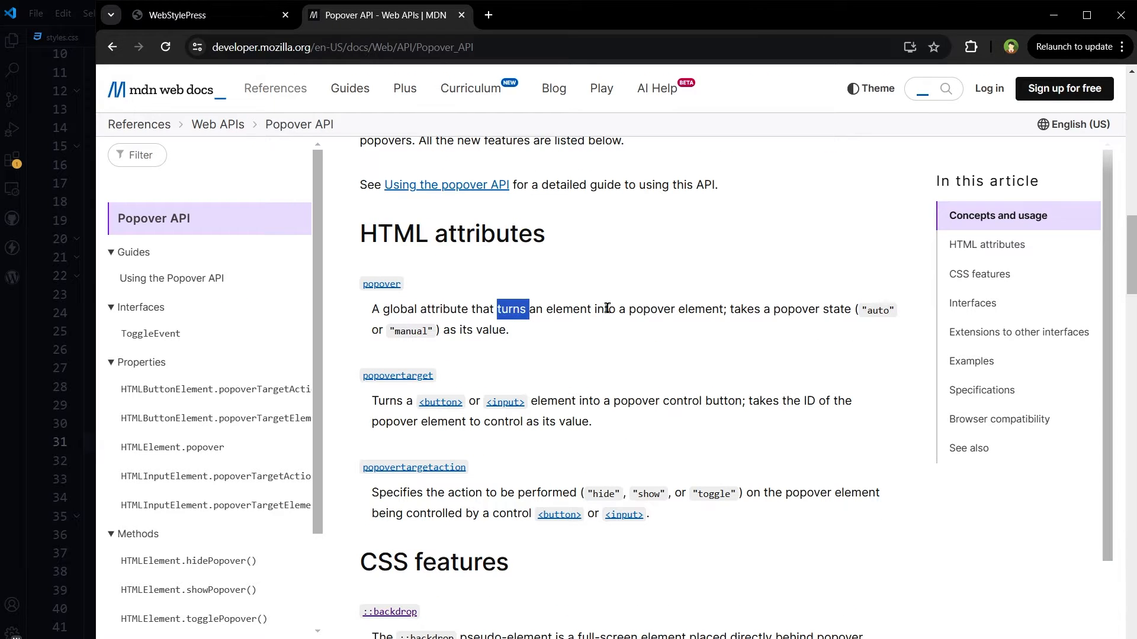
{"action": "mouse_move", "coordinate": [757, 313]}
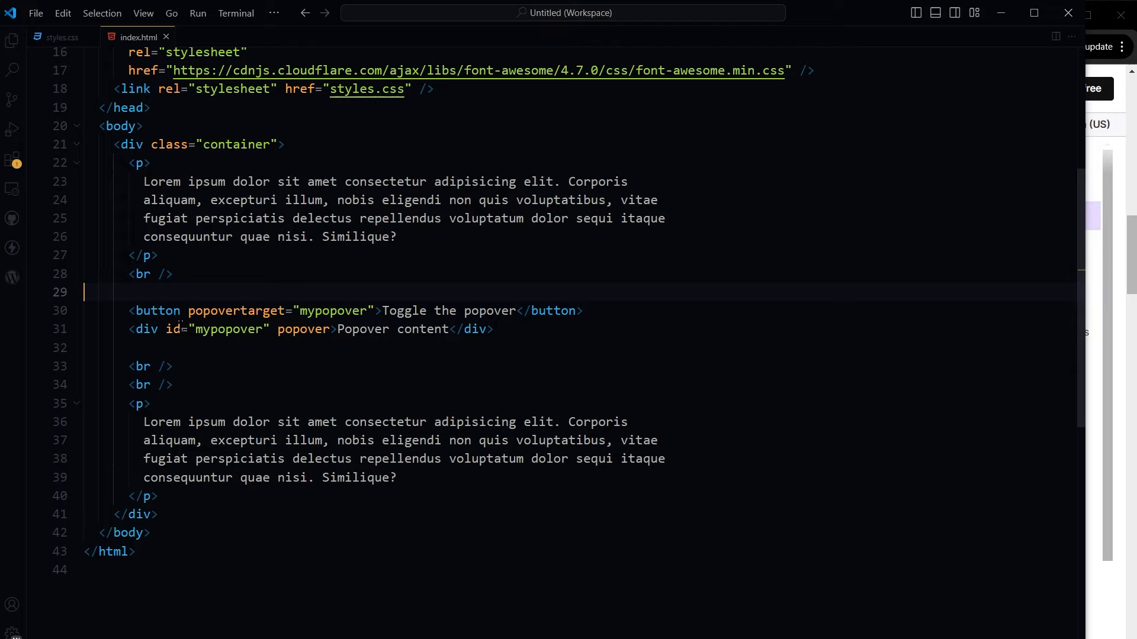
Set the div's popover attribute to "manual" and view the reloaded test page.
{"action": "double_click", "coordinate": [340, 356]}
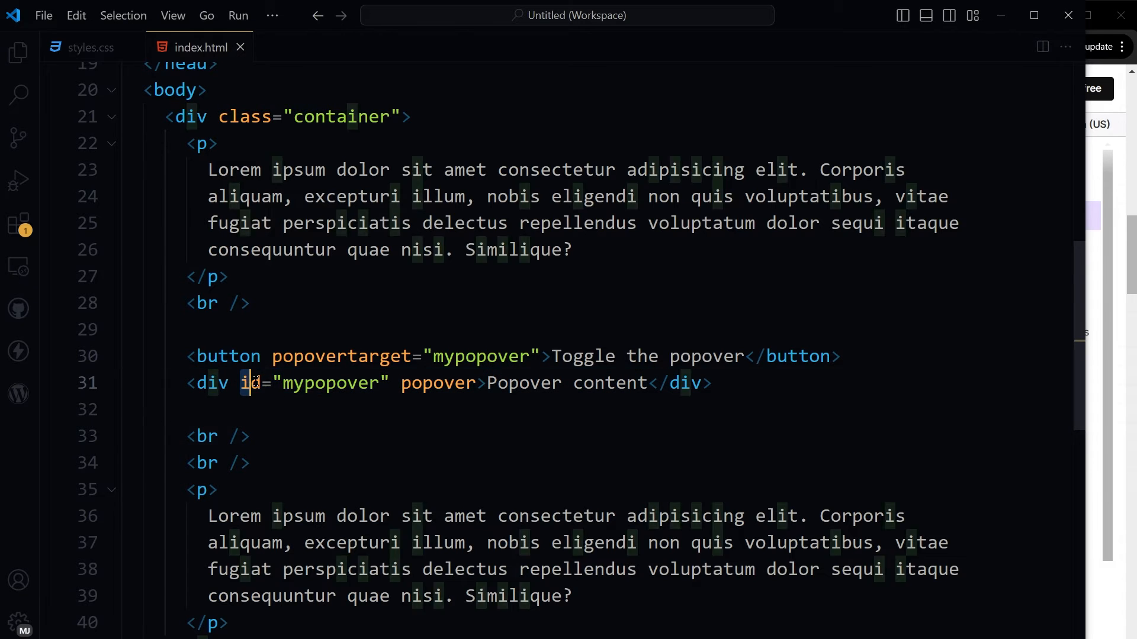
{"action": "double_click", "coordinate": [250, 383]}
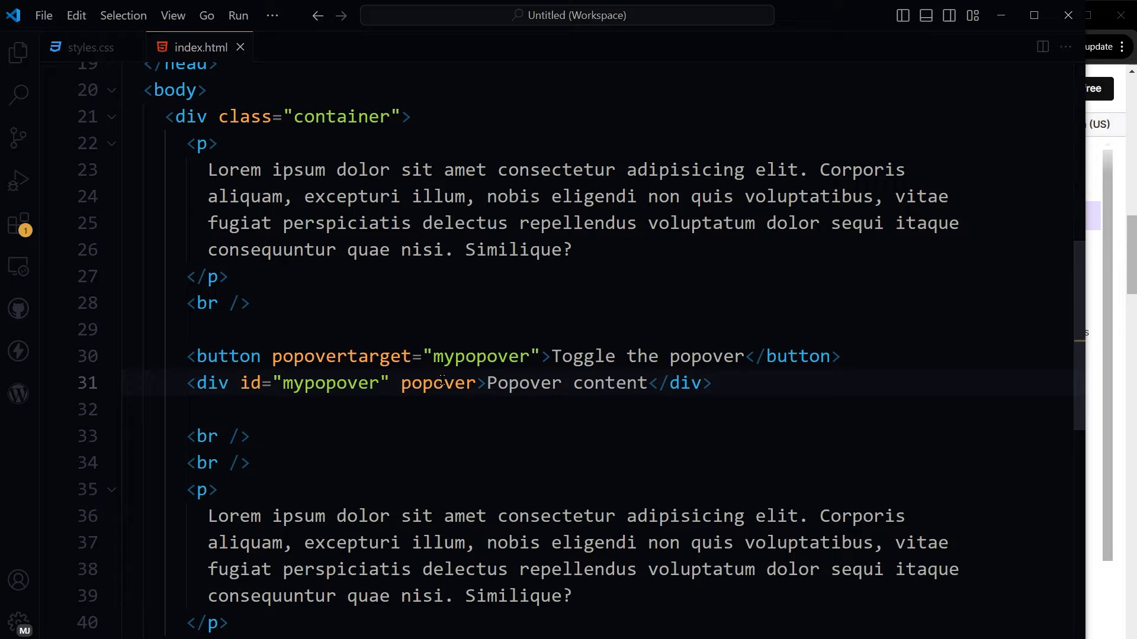
{"action": "type", "text": "=\"\""}
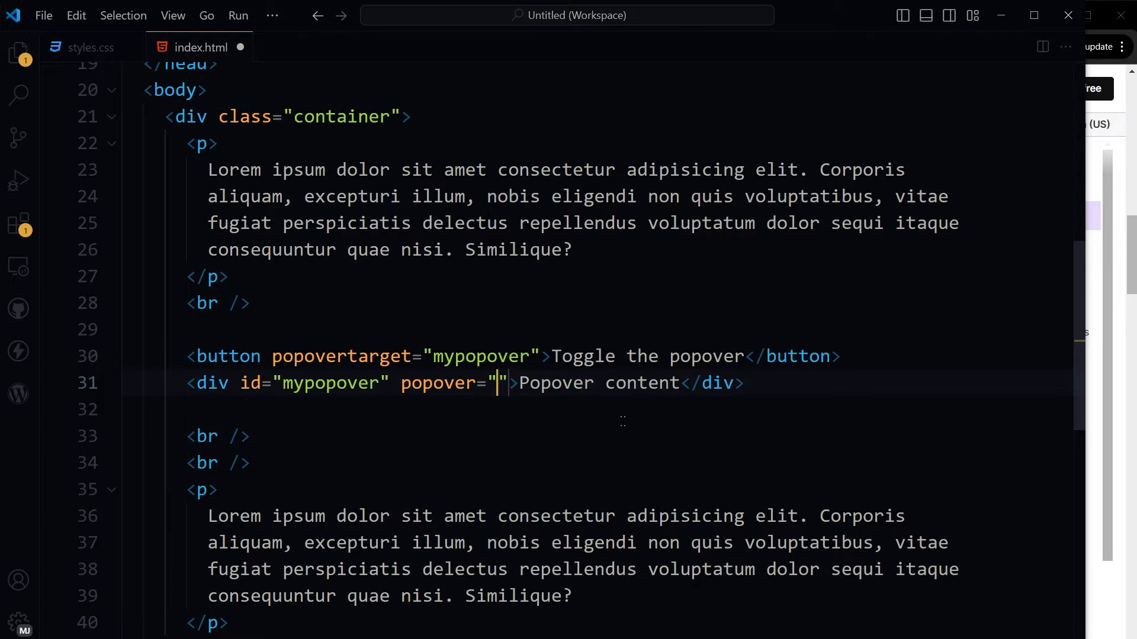
{"action": "type", "text": "auti"}
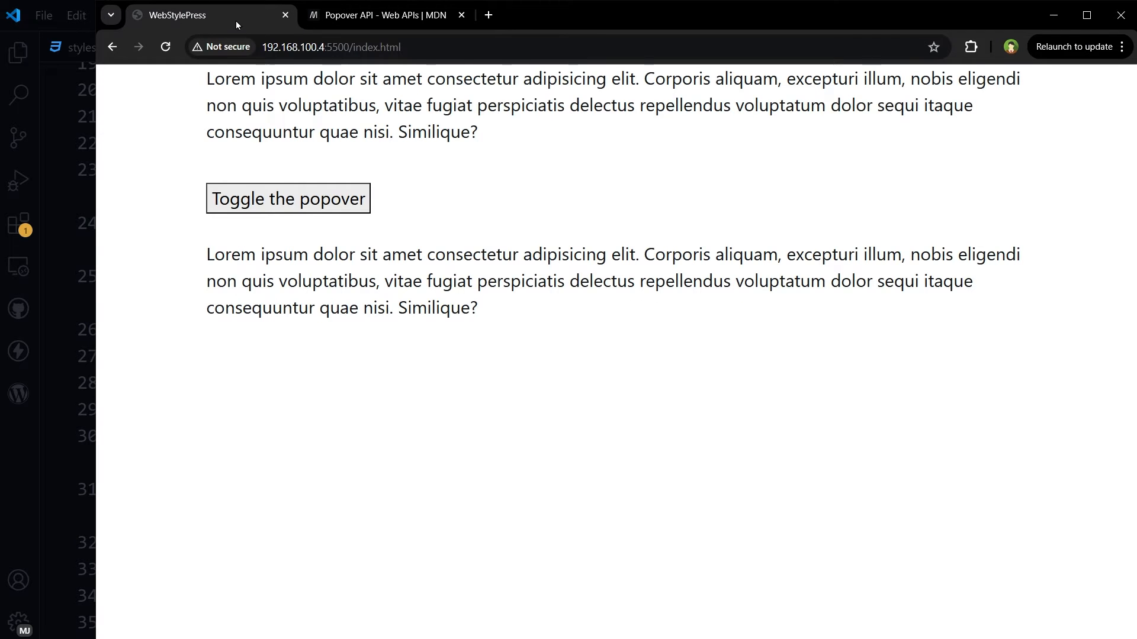
{"action": "left_click", "coordinate": [288, 198]}
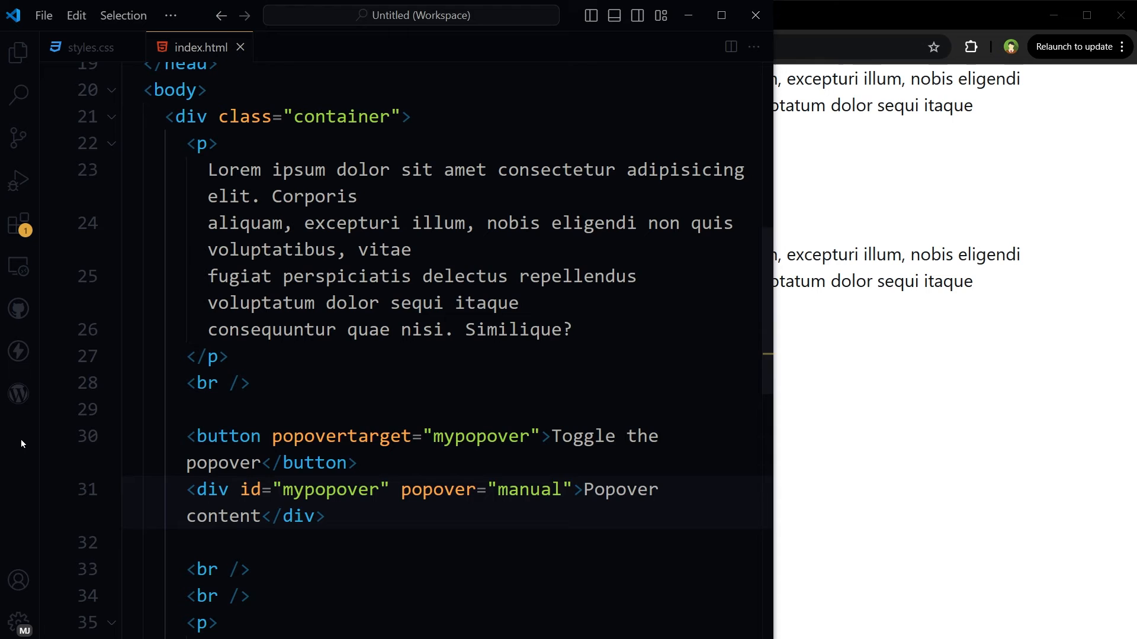
{"action": "type", "text": "a"}
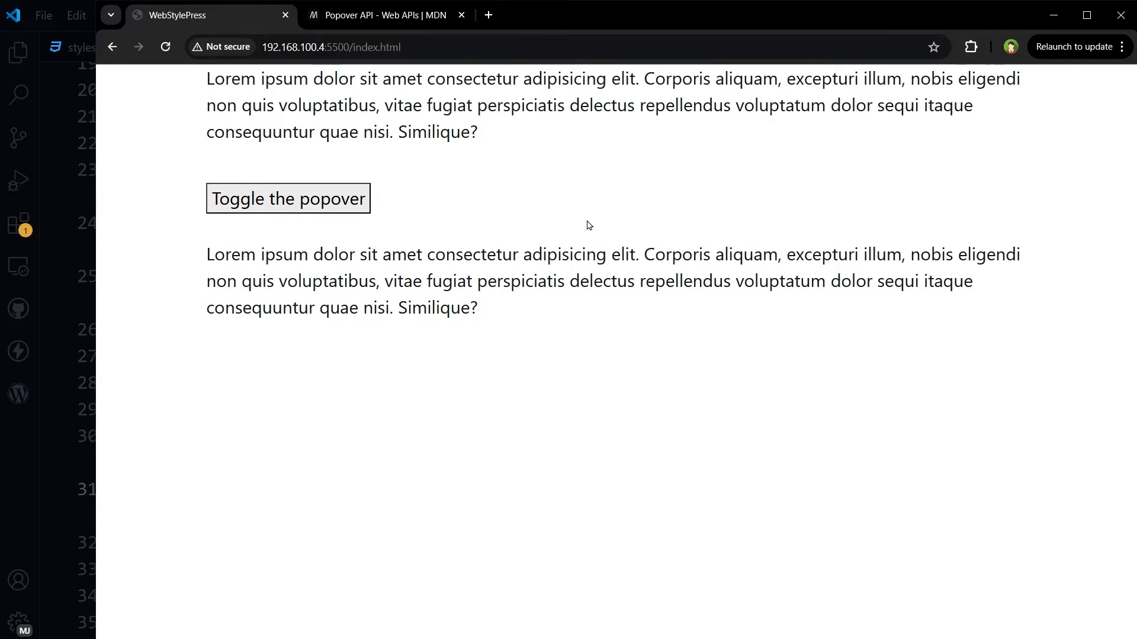
{"action": "mouse_move", "coordinate": [443, 404]}
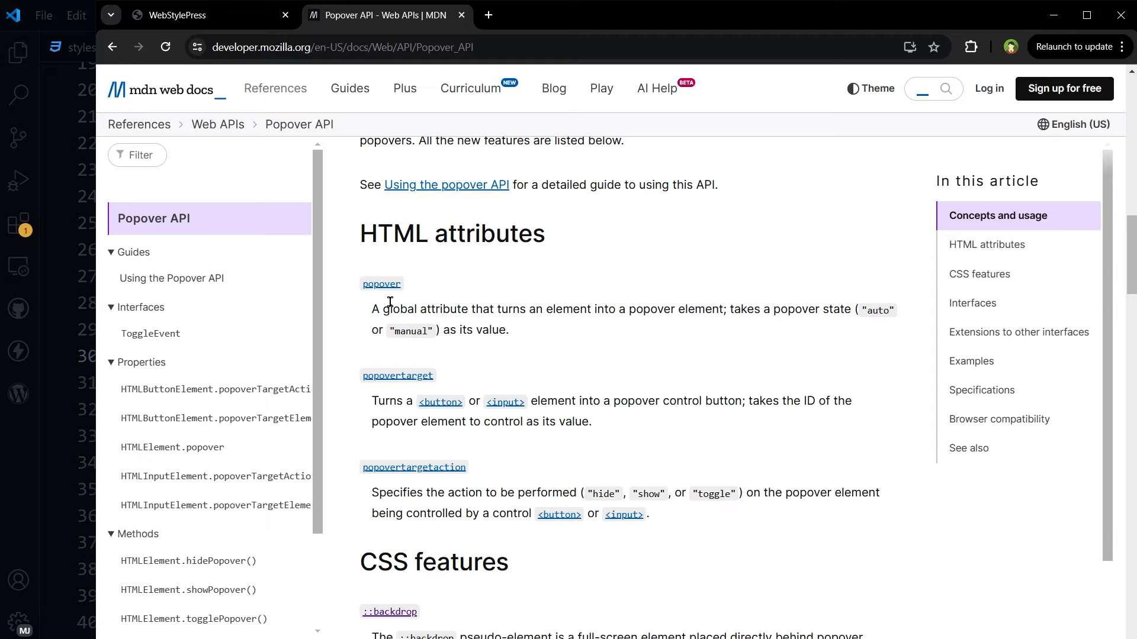
Read MDN's entries on the popover, popovertarget and toggle action attributes.
{"action": "double_click", "coordinate": [397, 375]}
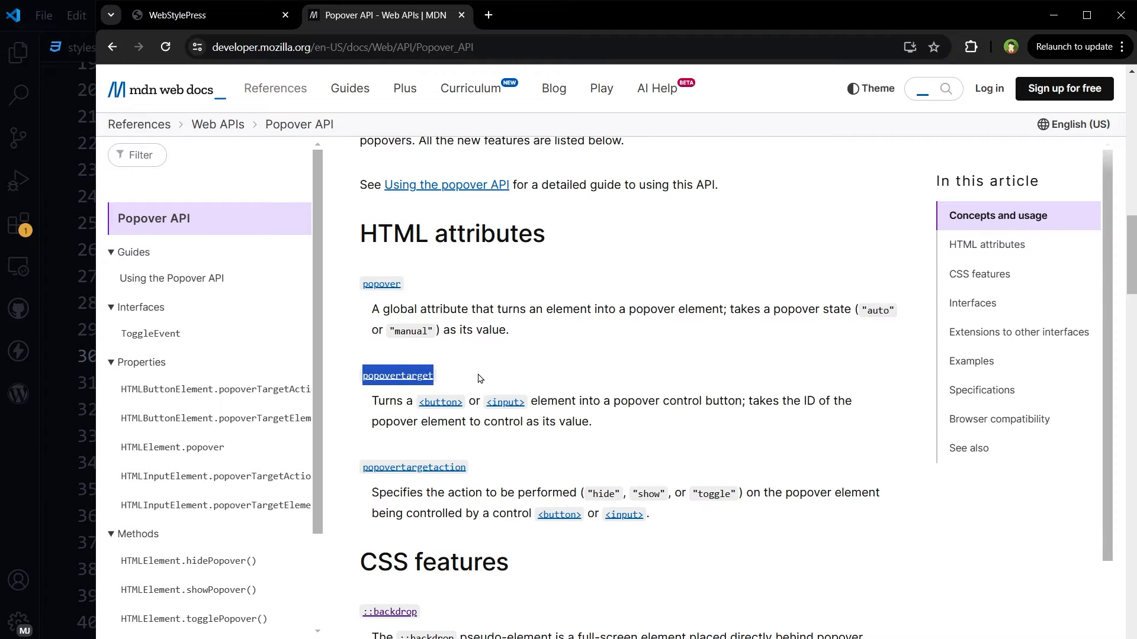
{"action": "mouse_move", "coordinate": [554, 407]}
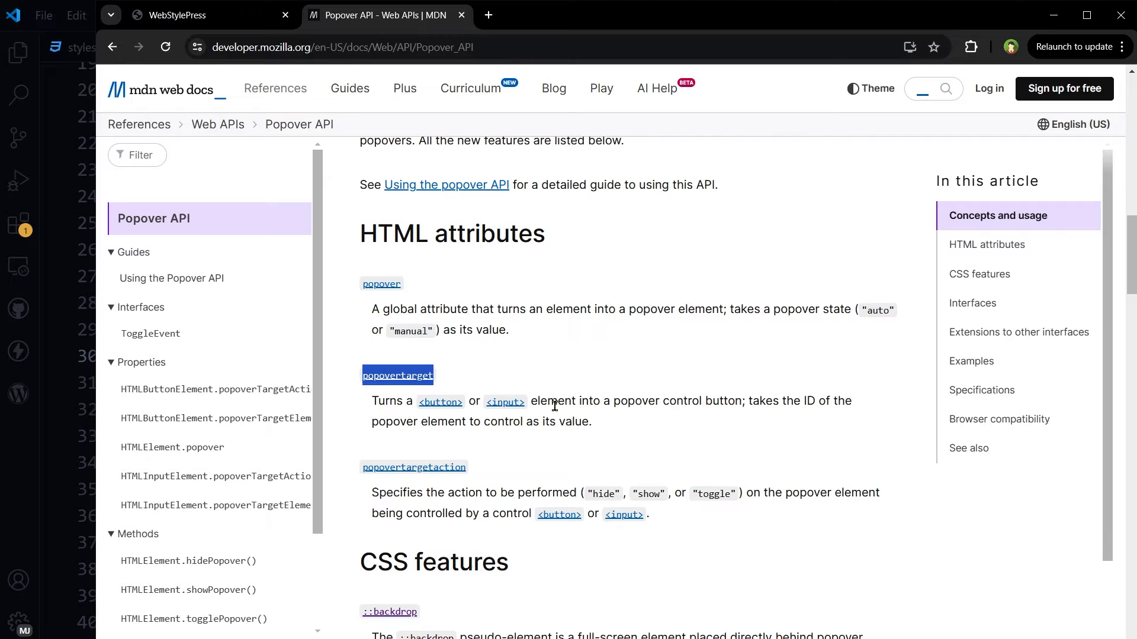
{"action": "double_click", "coordinate": [721, 401]}
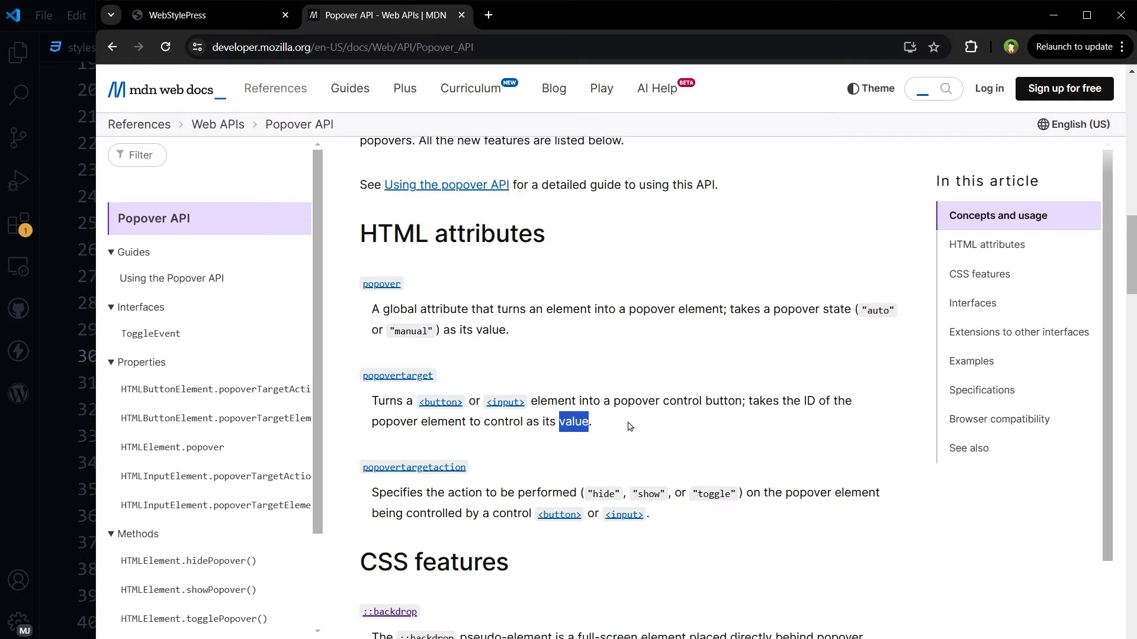
{"action": "scroll", "scroll_direction": "down", "scroll_amount": 3}
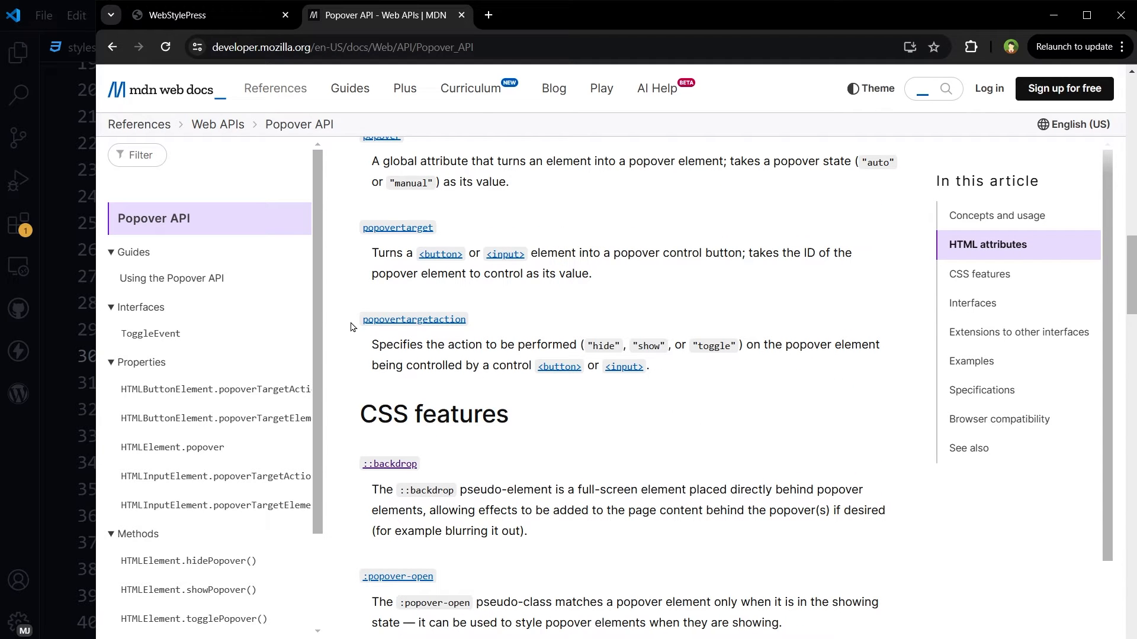
{"action": "double_click", "coordinate": [413, 319]}
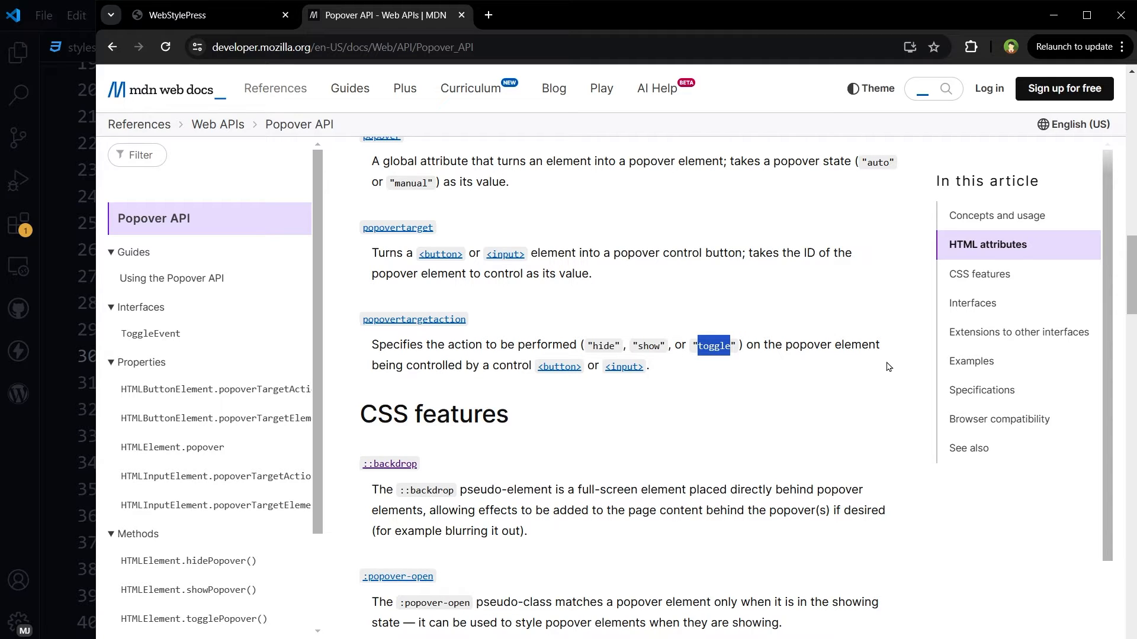
{"action": "mouse_move", "coordinate": [486, 368]}
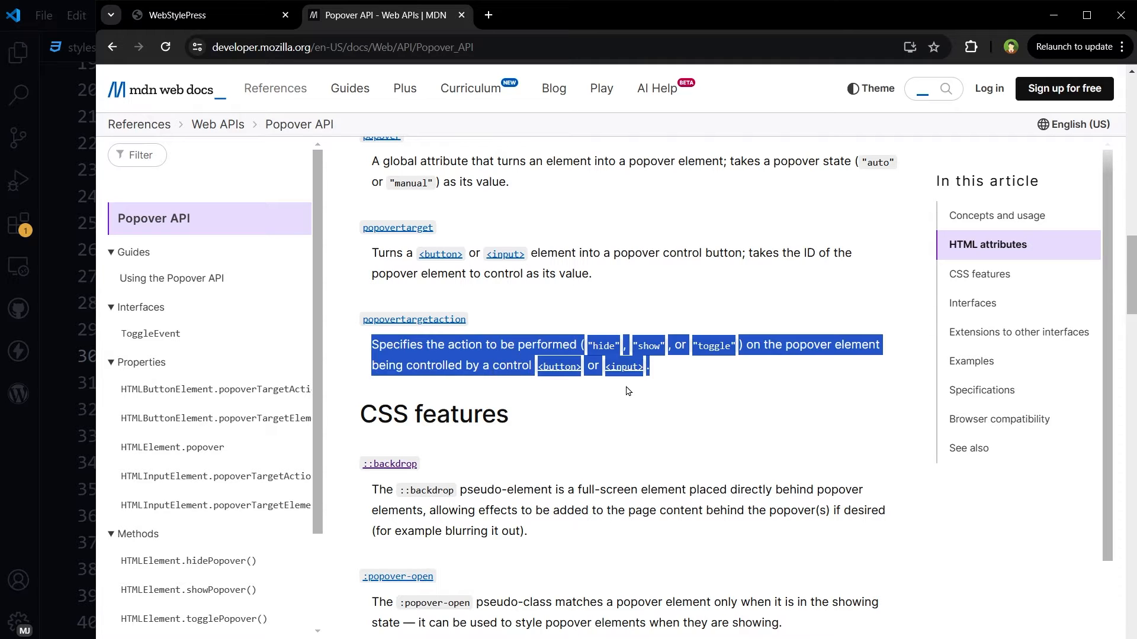
Highlight the ::backdrop description in the CSS features section and read on.
{"action": "scroll", "scroll_direction": "down", "scroll_amount": 3}
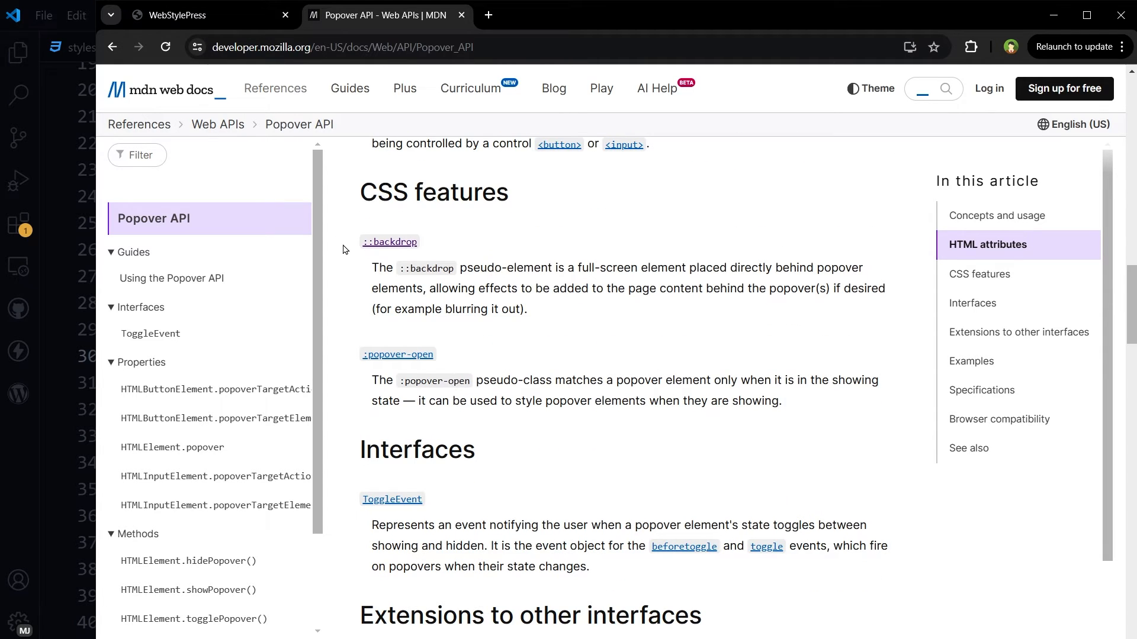
{"action": "left_click_drag", "start_coordinate": [480, 267], "coordinate": [567, 268]}
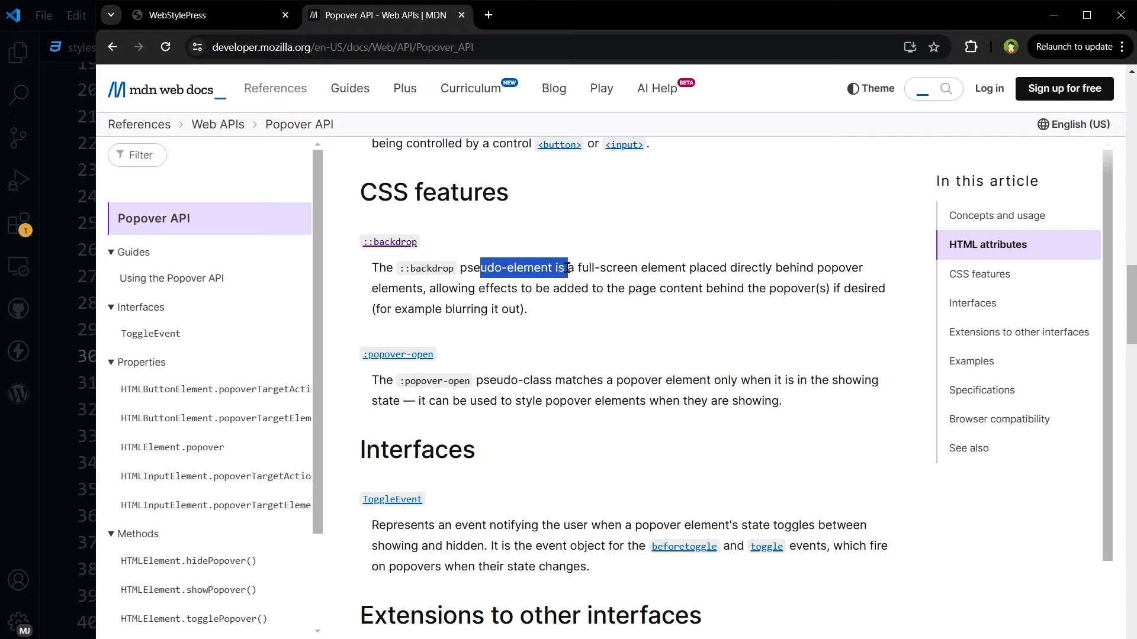
{"action": "scroll", "scroll_direction": "down", "scroll_amount": 3}
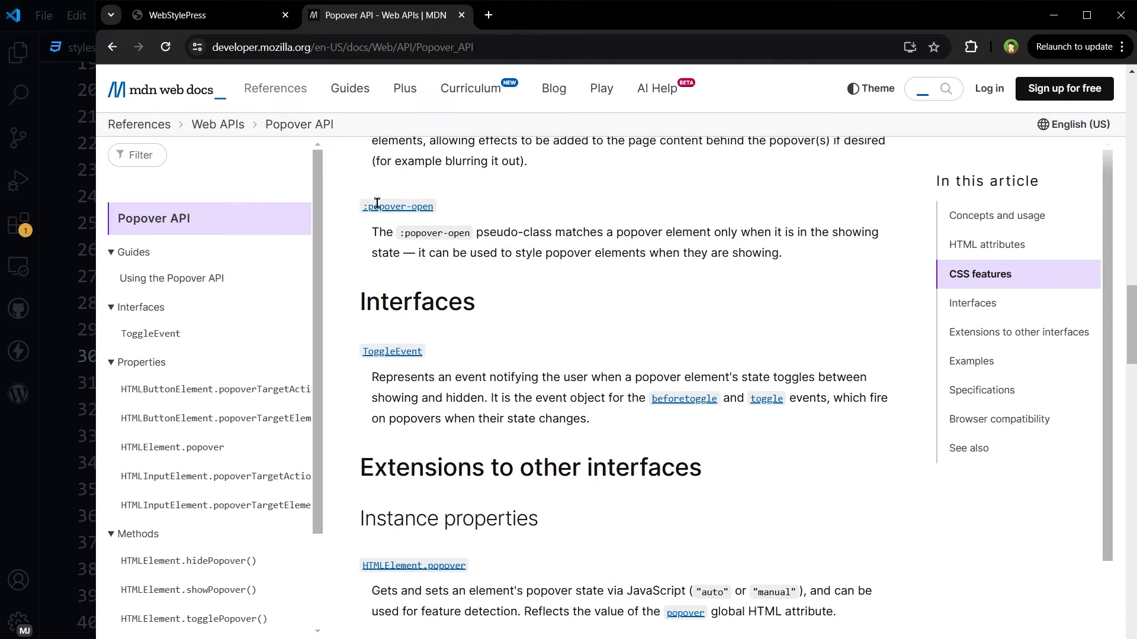
{"action": "scroll", "scroll_direction": "down", "scroll_amount": 3}
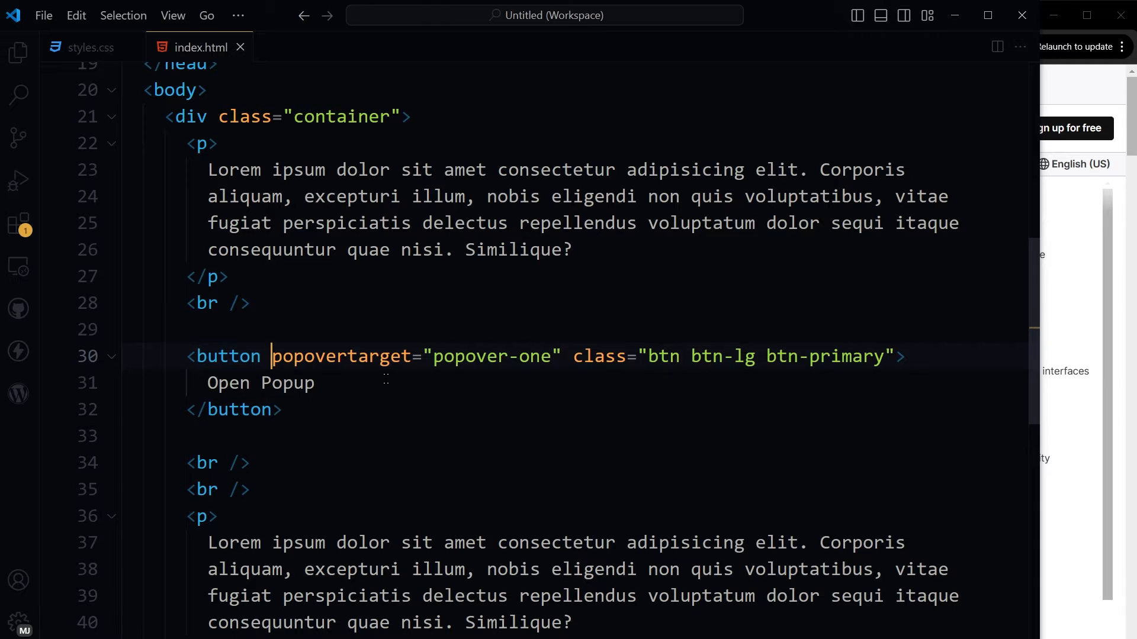
Type <div class="overlay" id="popover-one" popover="auto"></div> after the popovertarget button.
{"action": "double_click", "coordinate": [491, 356]}
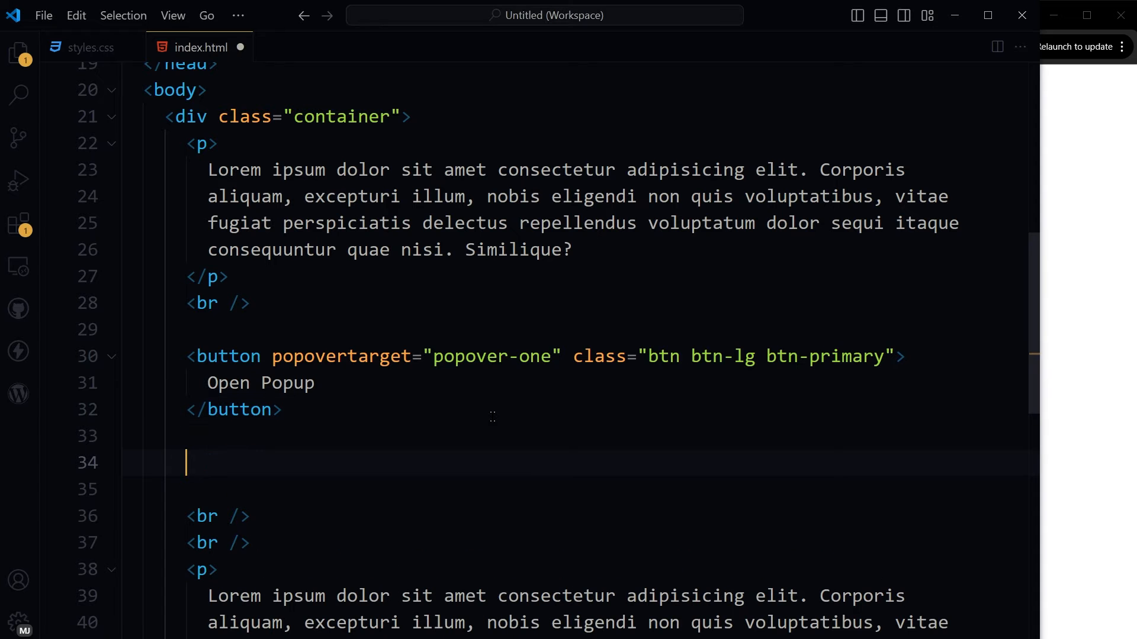
{"action": "type", "text": "<div class=\"overlay\" id=\"popover-one\" popover=\"auto\"></div>"}
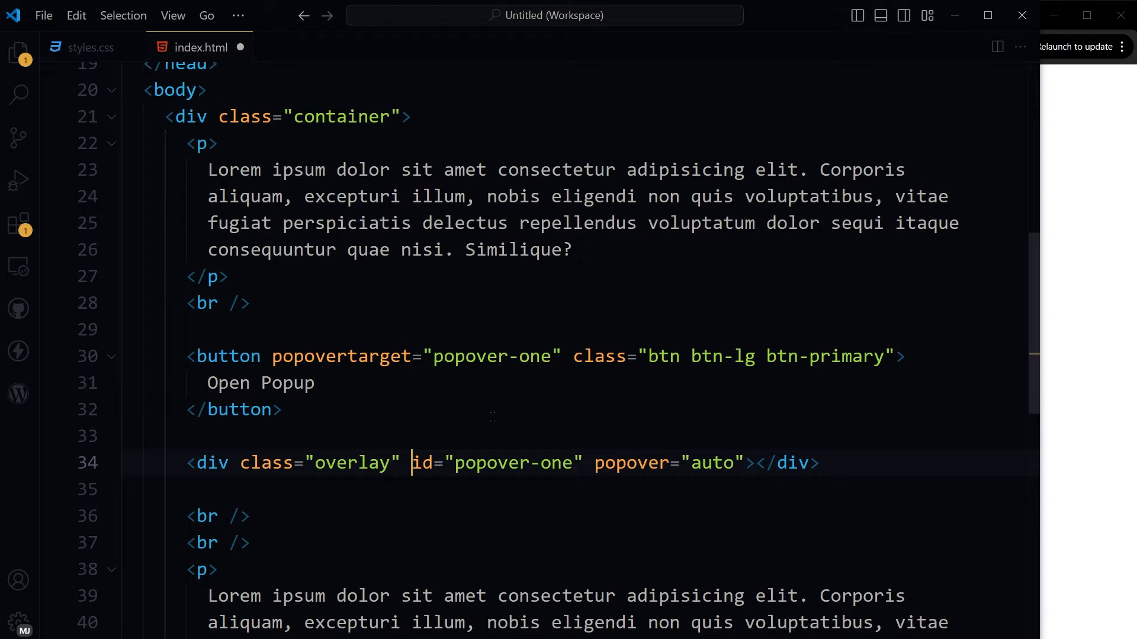
{"action": "double_click", "coordinate": [497, 462]}
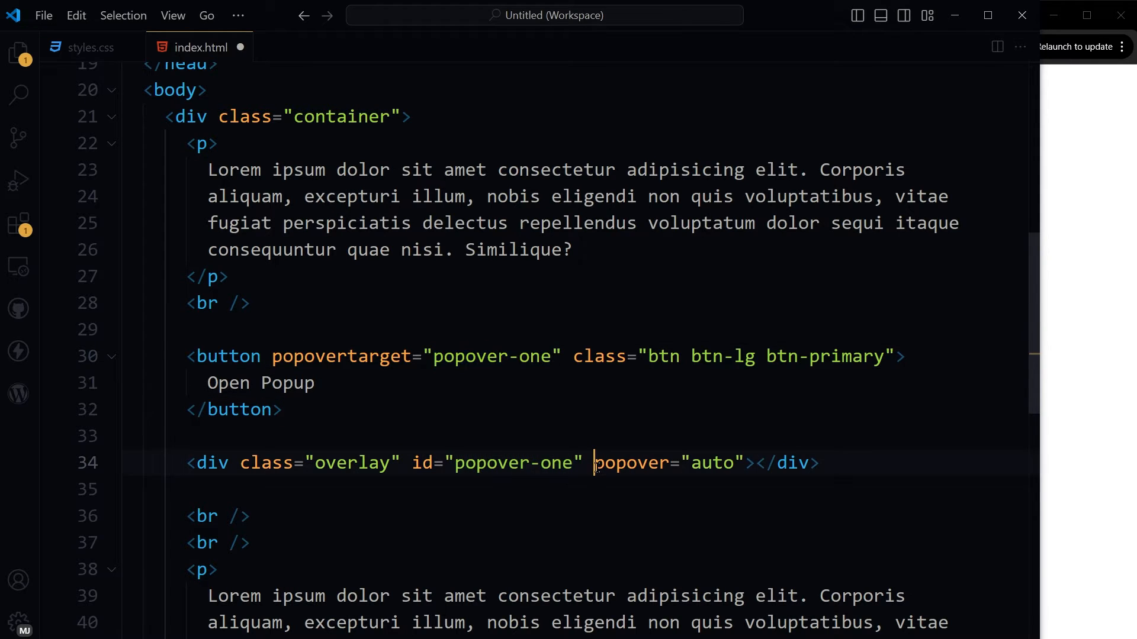
{"action": "double_click", "coordinate": [713, 463]}
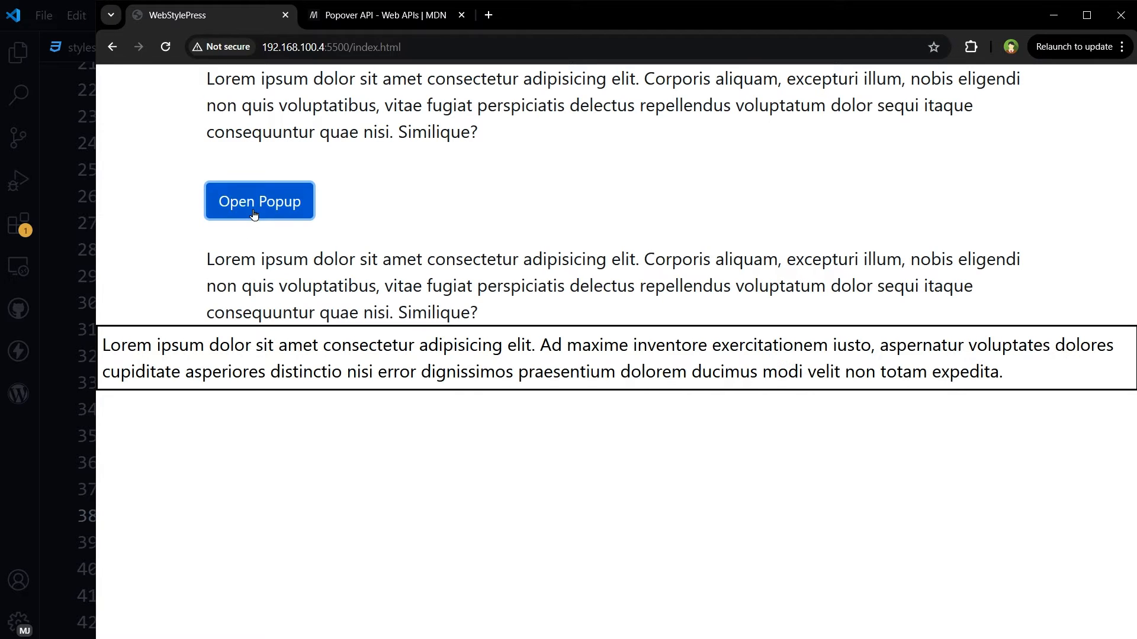
Dismiss, reopen and close the Lorem ipsum overlay popover via Open Popup.
{"action": "left_click", "coordinate": [259, 200]}
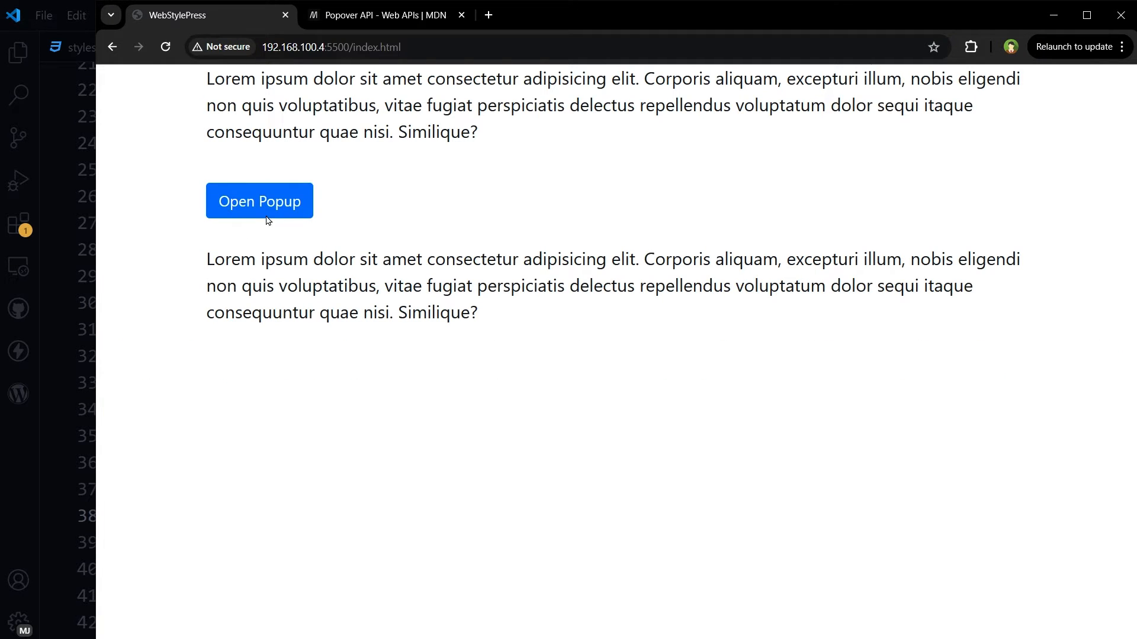
{"action": "left_click", "coordinate": [259, 201]}
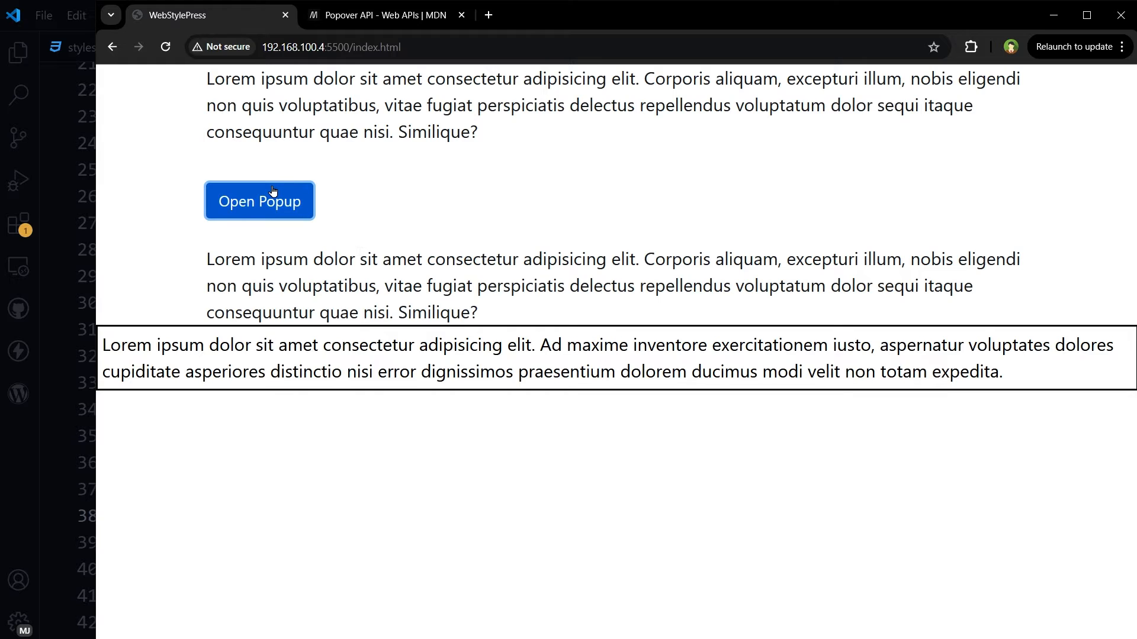
{"action": "left_click", "coordinate": [258, 201]}
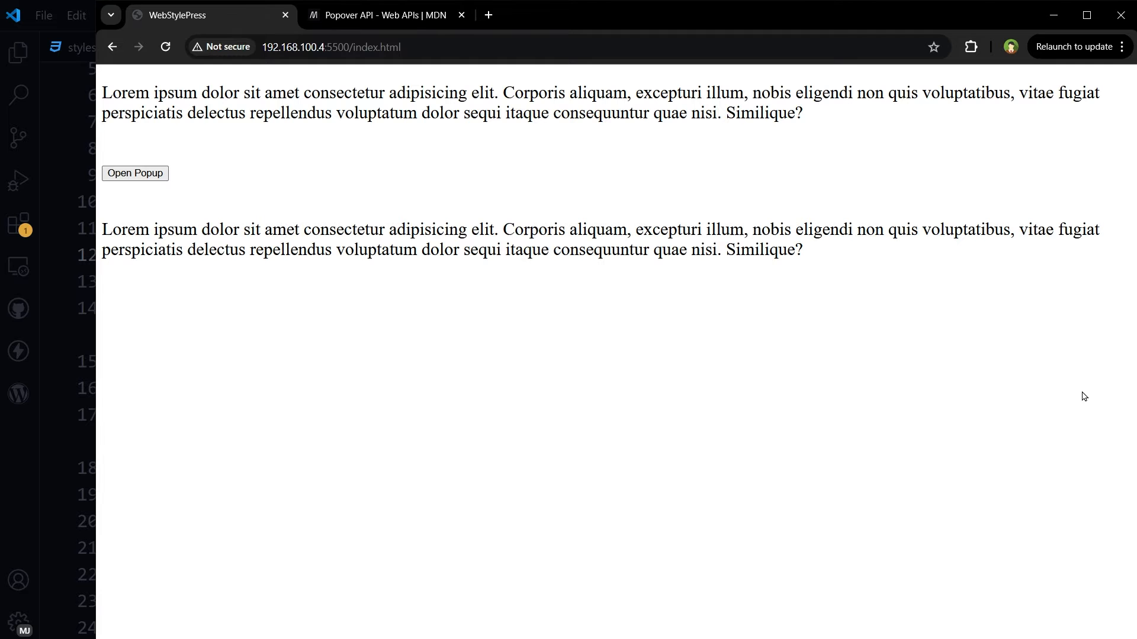
{"action": "left_click", "coordinate": [135, 173]}
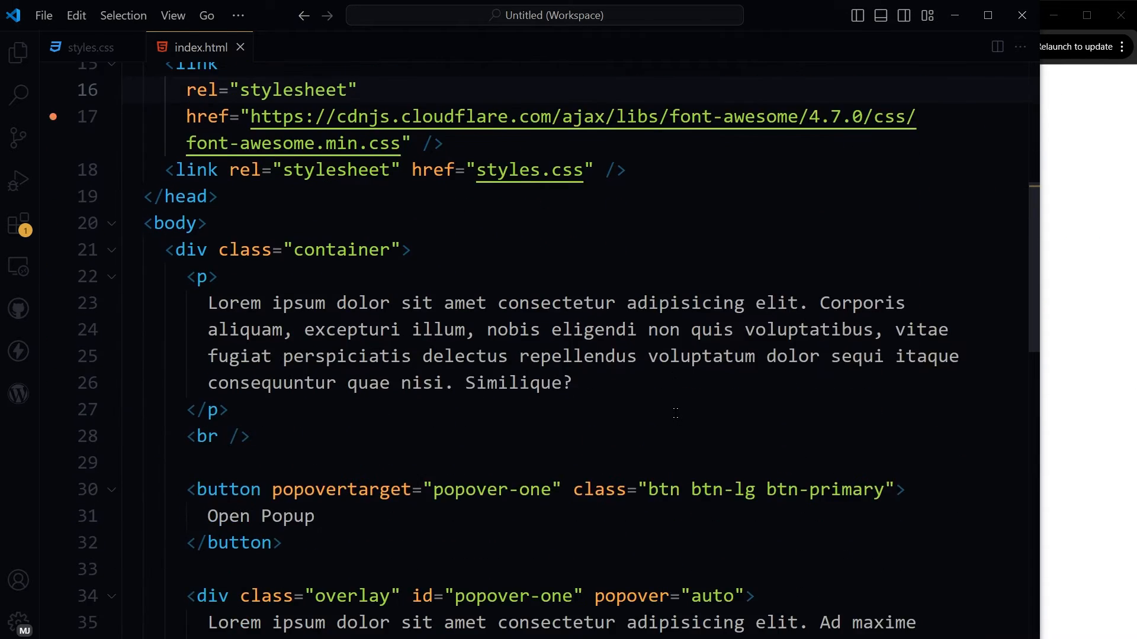
Add the btn-danger btn-close X button targeting popover-one with popovertargetaction hide.
{"action": "scroll", "scroll_direction": "down", "scroll_amount": 3}
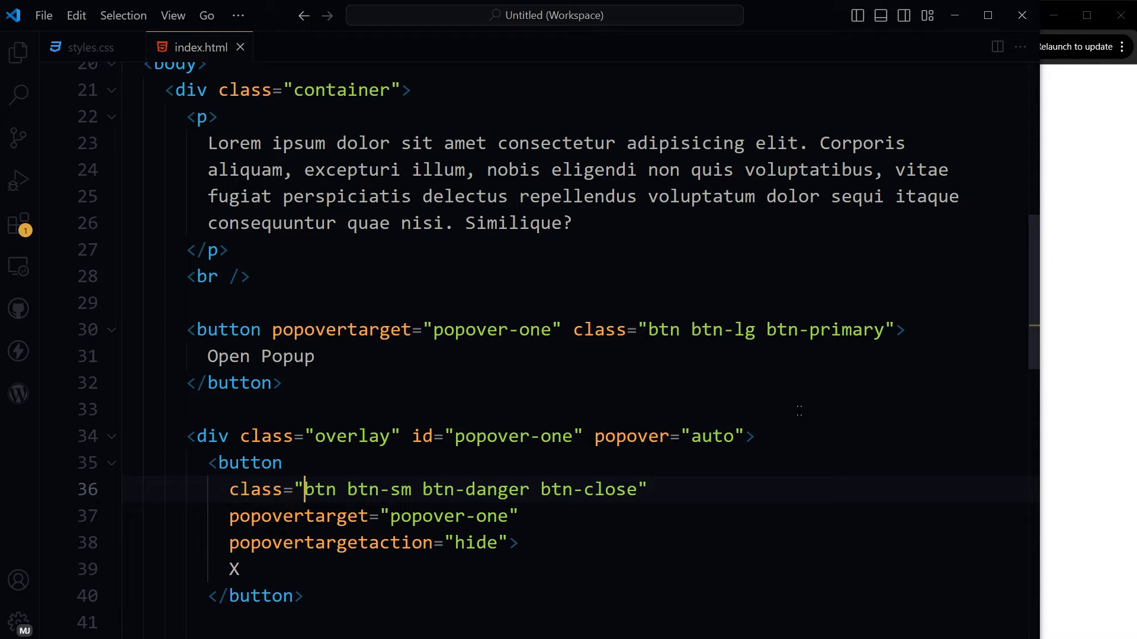
{"action": "double_click", "coordinate": [439, 490]}
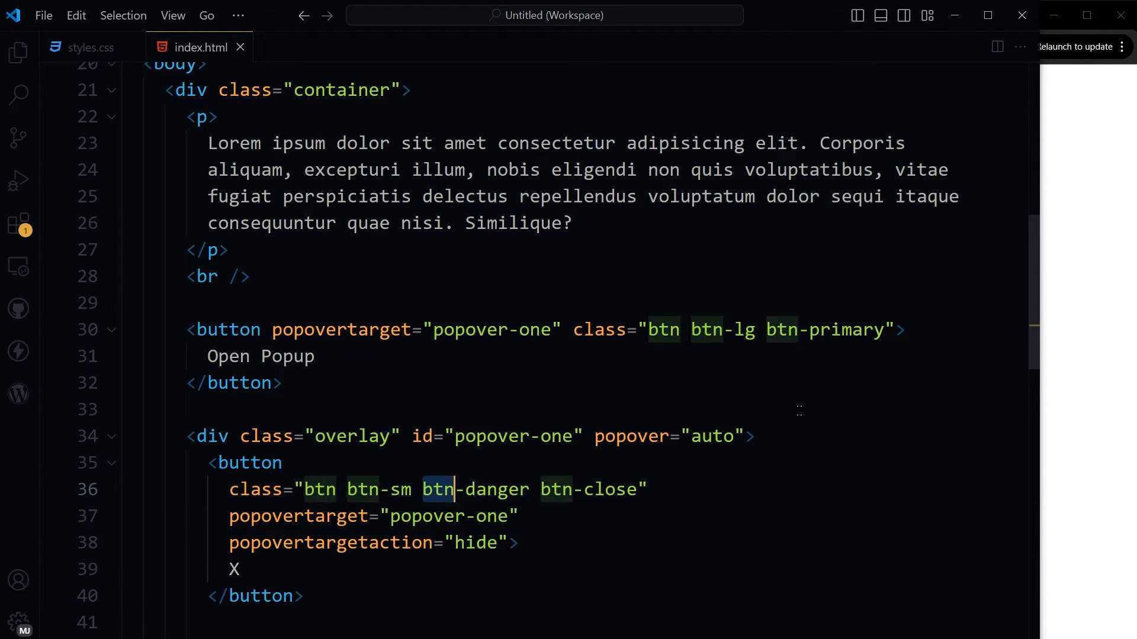
{"action": "left_click", "coordinate": [392, 515]}
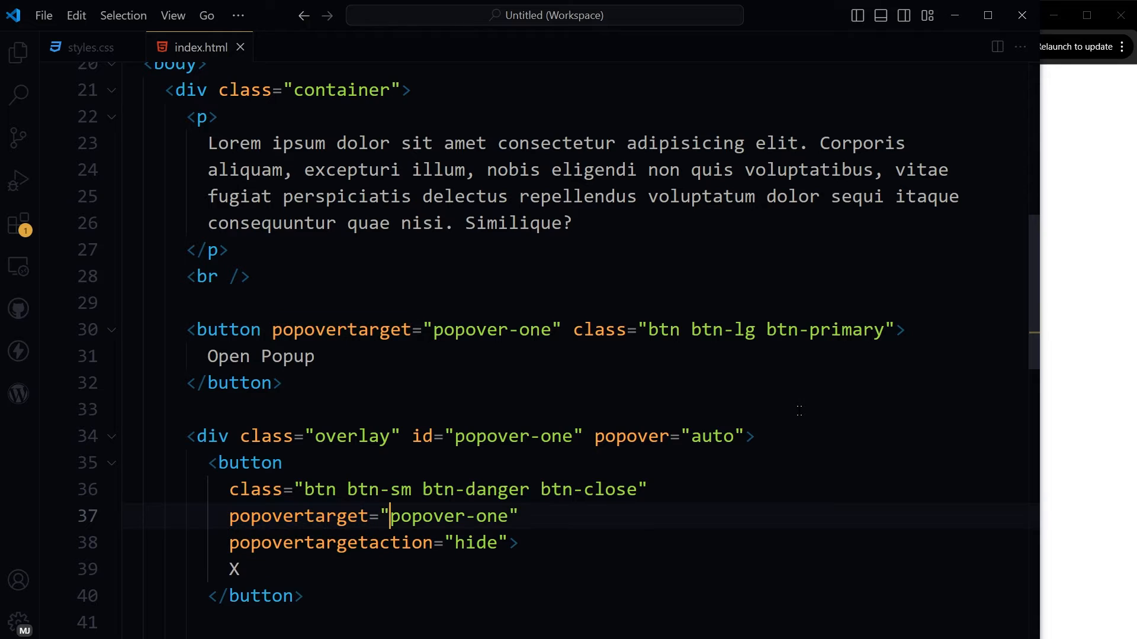
{"action": "double_click", "coordinate": [450, 516]}
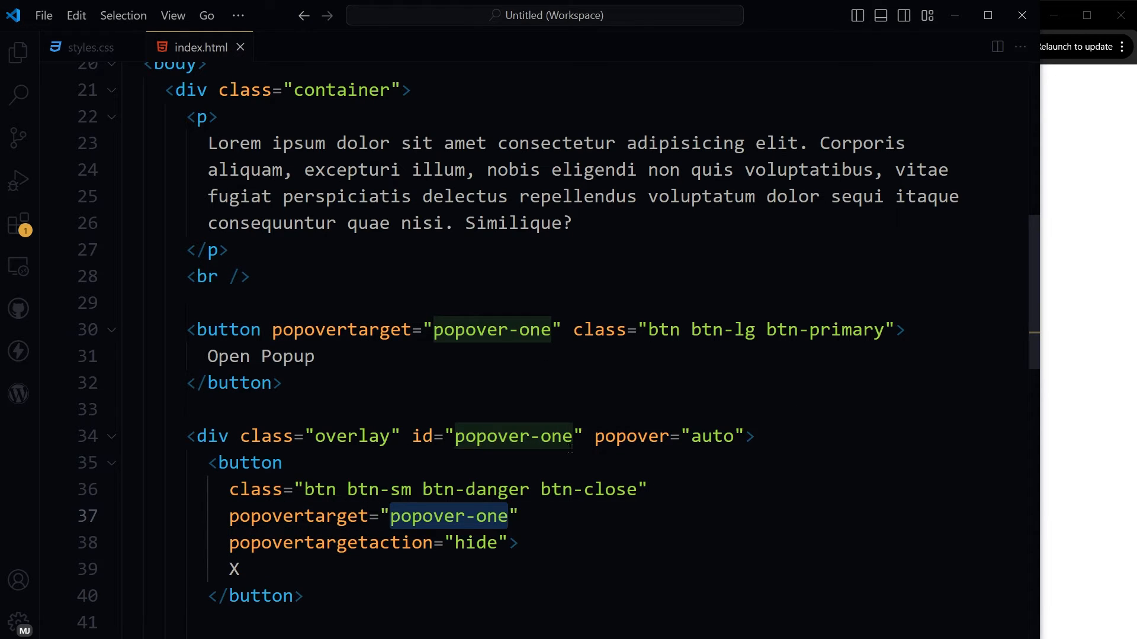
{"action": "left_click", "coordinate": [464, 542]}
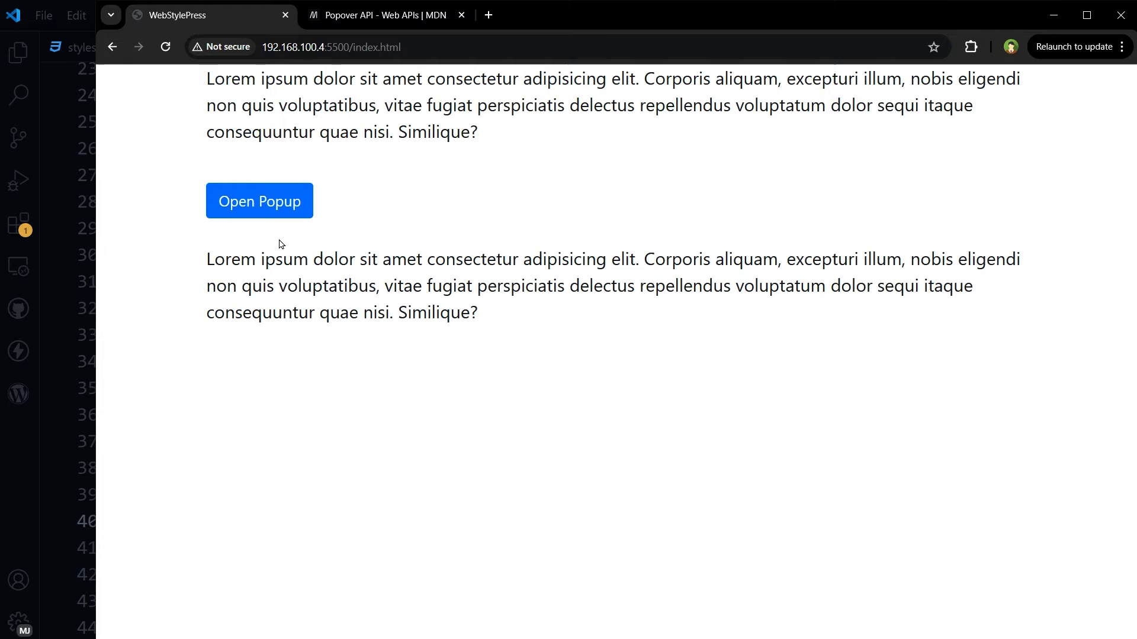
Open the popup, close it with the red X button, then reopen it.
{"action": "left_click", "coordinate": [258, 201]}
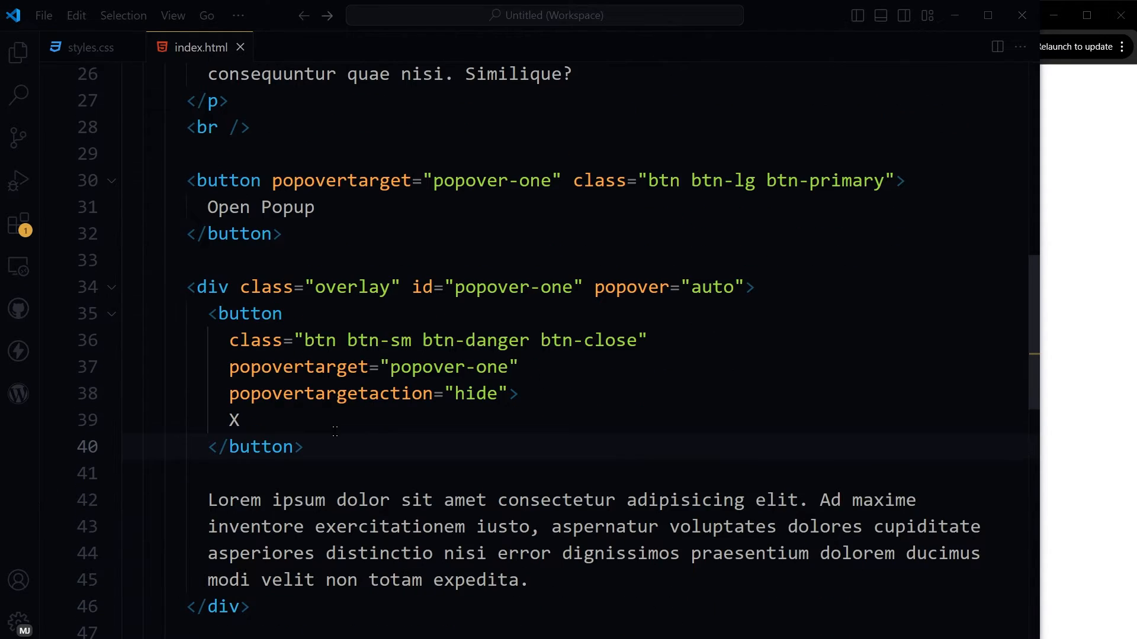
{"action": "double_click", "coordinate": [489, 580]}
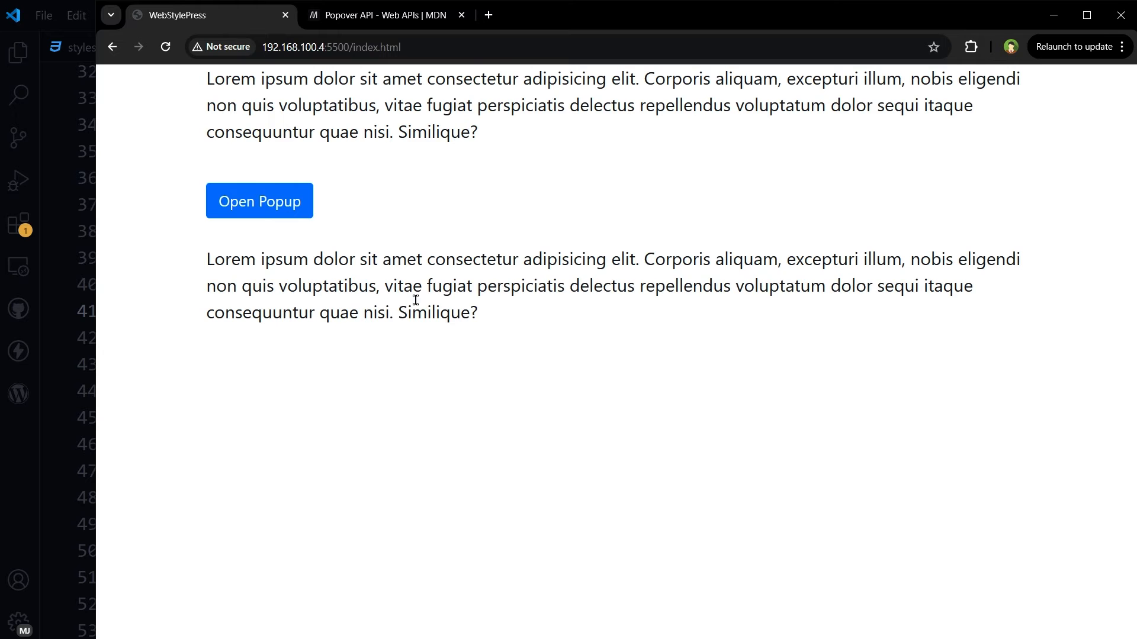
{"action": "left_click", "coordinate": [258, 201]}
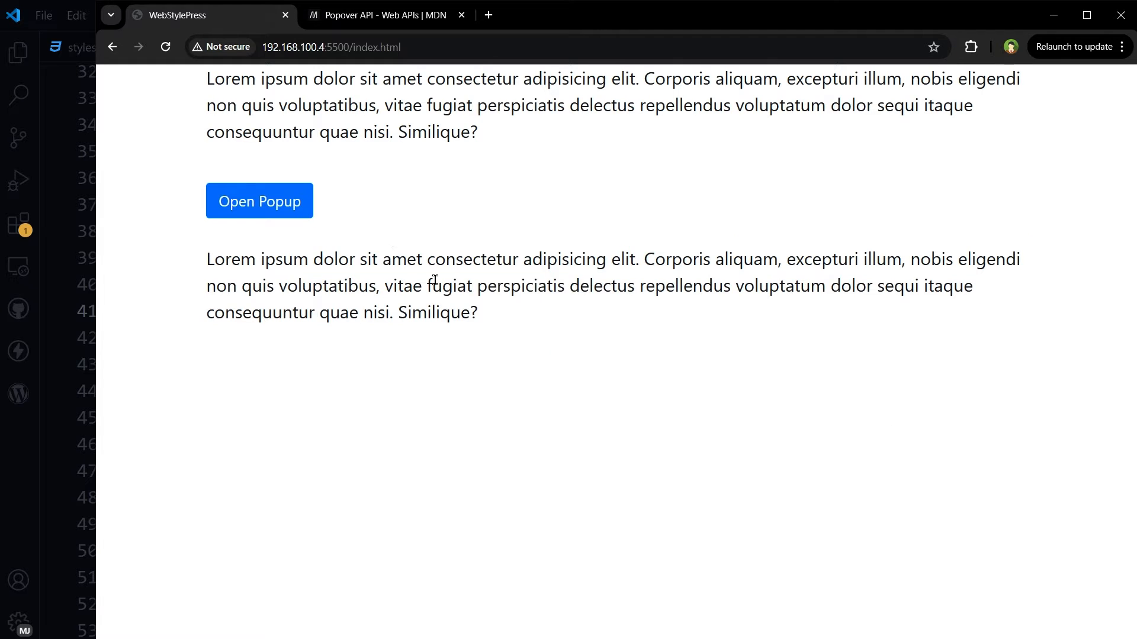
{"action": "left_click", "coordinate": [259, 201]}
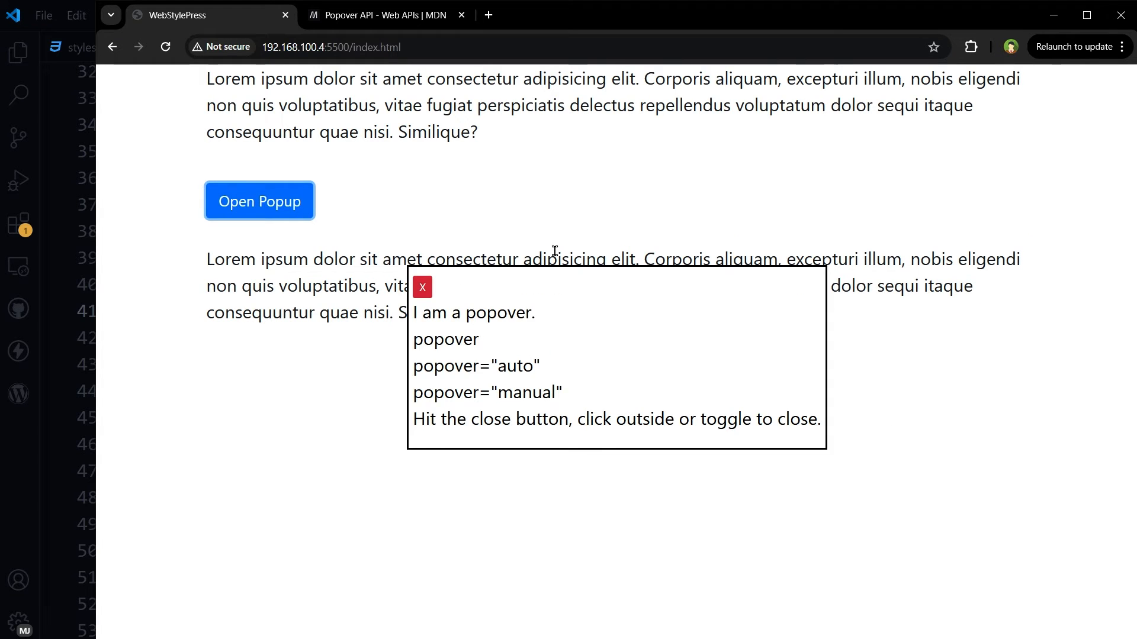
{"action": "left_click", "coordinate": [422, 287]}
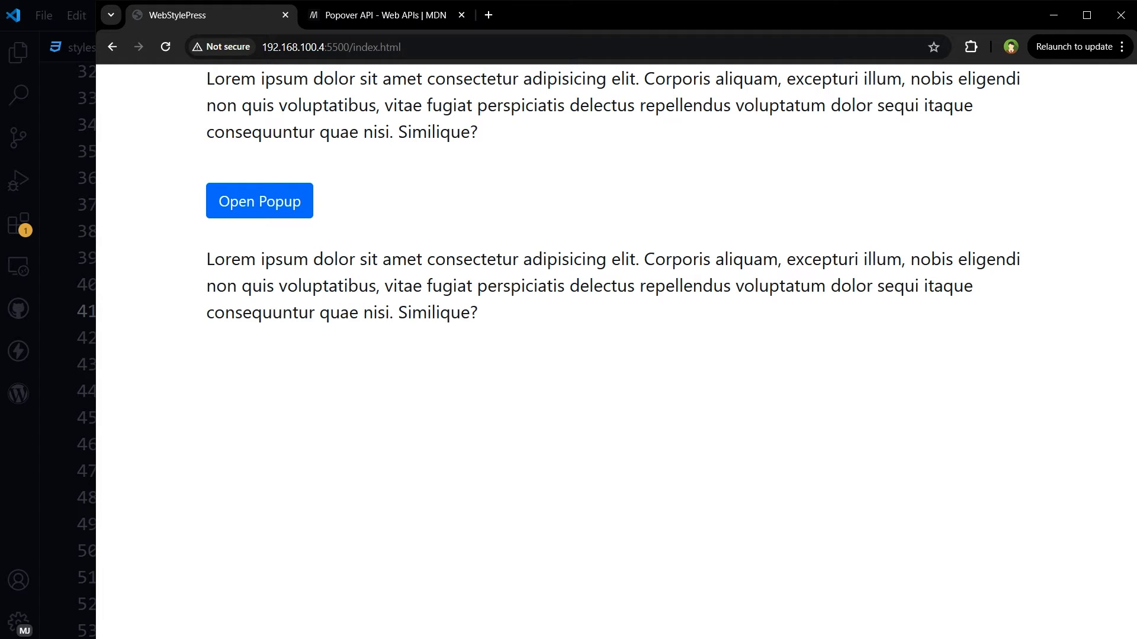
{"action": "left_click", "coordinate": [259, 201]}
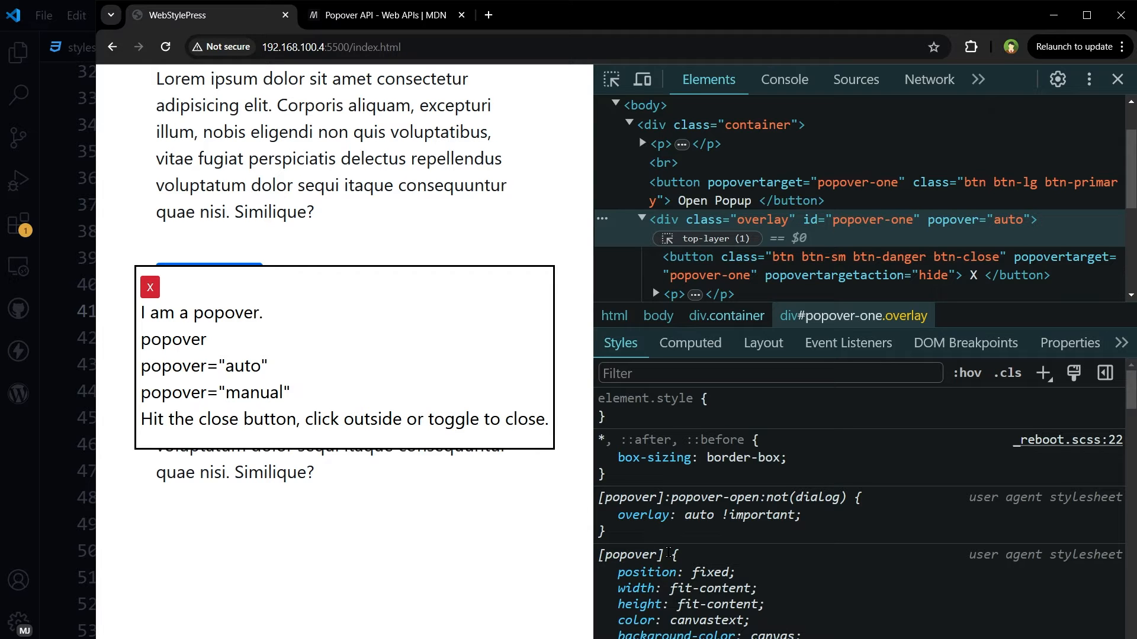
Scroll through the overlay div's top-layer badge and user agent styles in DevTools.
{"action": "scroll", "scroll_direction": "down", "scroll_amount": 3}
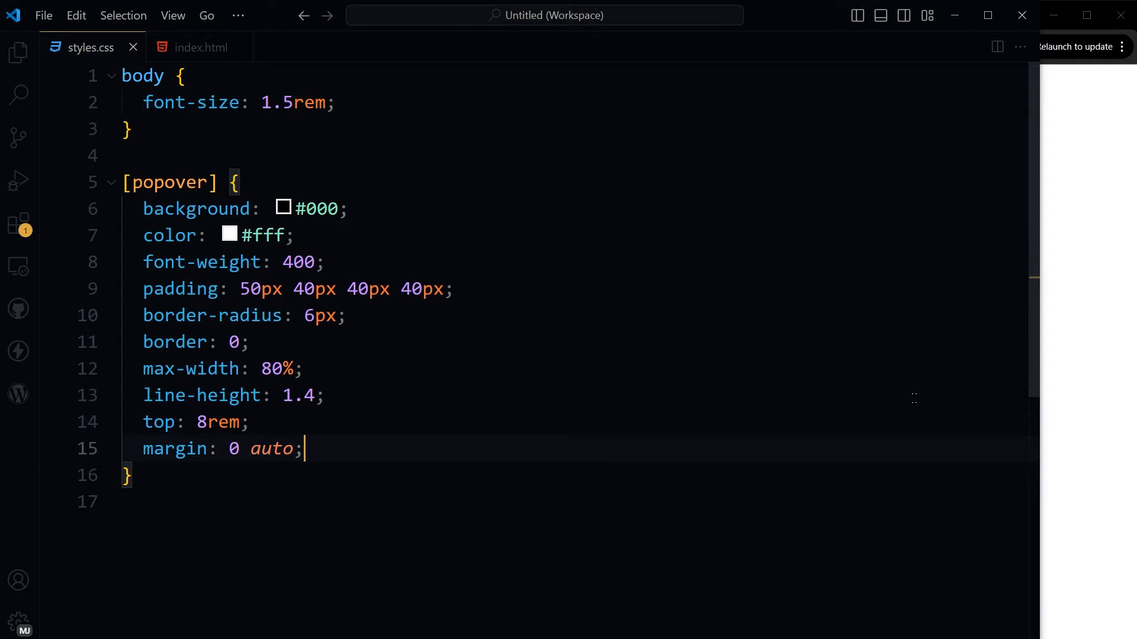
Add a :popover-open placeholder and a [popover]::backdrop rule with rgba(0,0,0,0.6) background.
{"action": "left_click", "coordinate": [259, 201]}
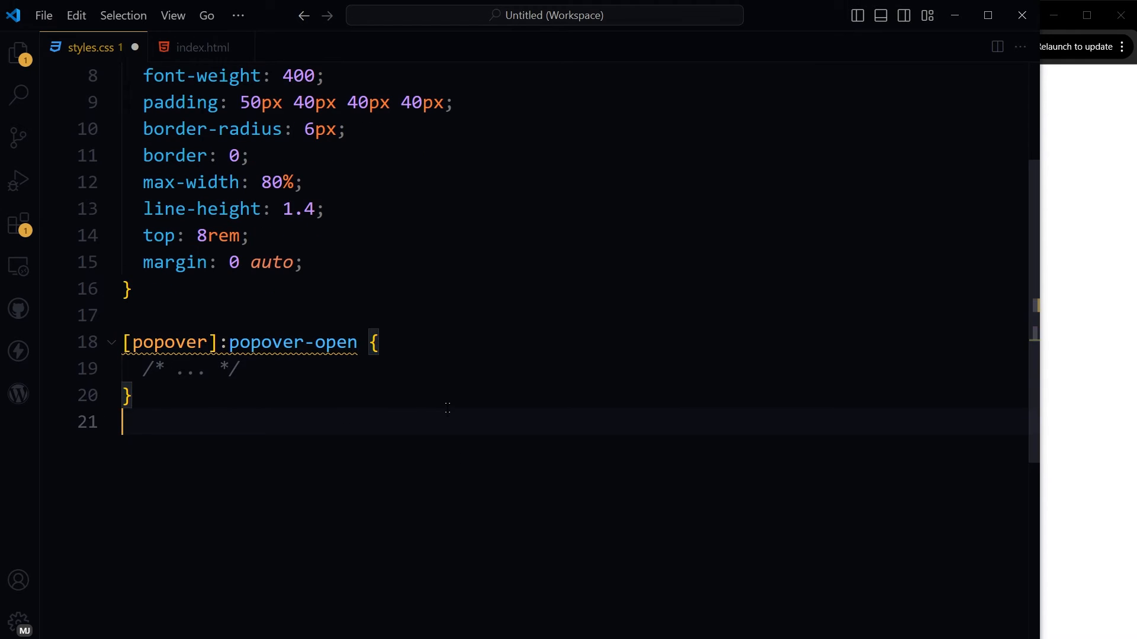
{"action": "key", "text": "enter"}
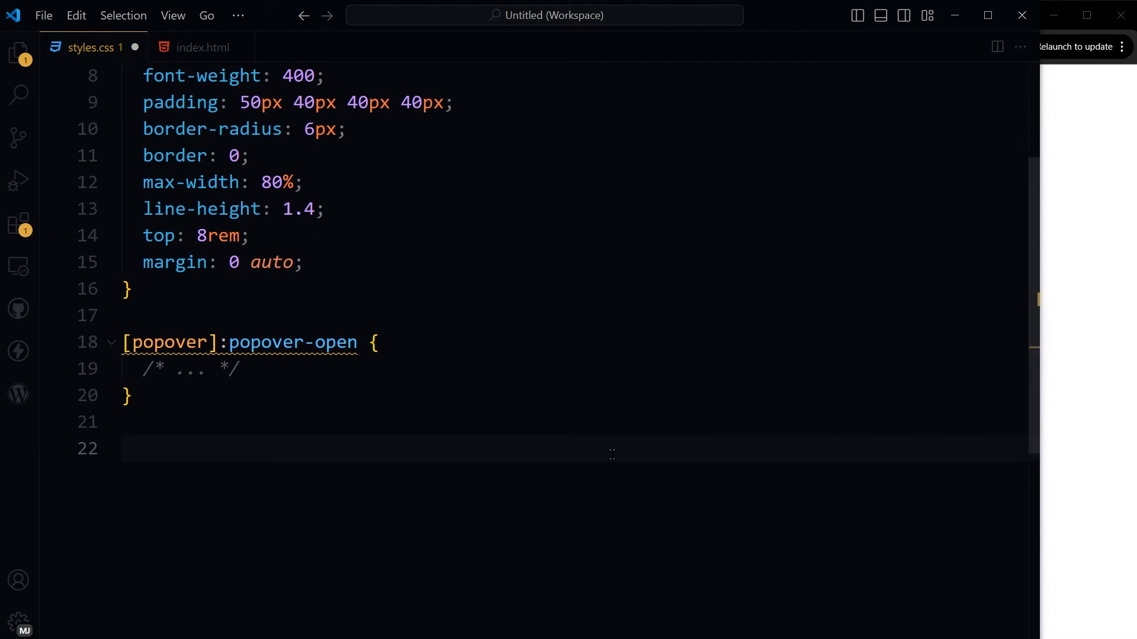
{"action": "type", "text": "[popover]::backdrop {"}
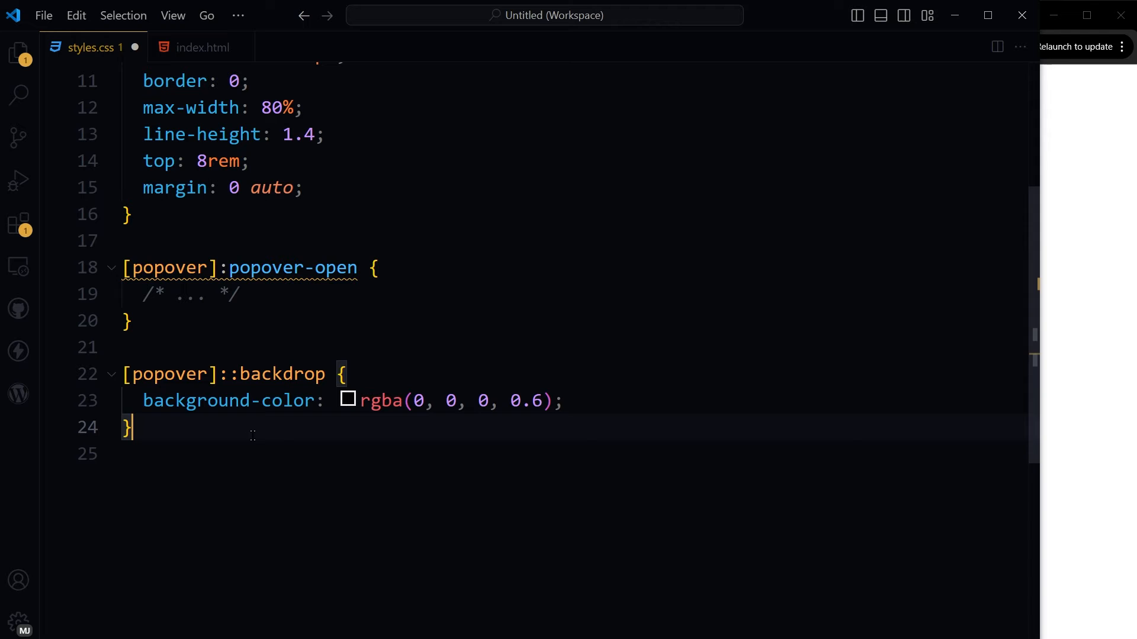
{"action": "left_click", "coordinate": [565, 400]}
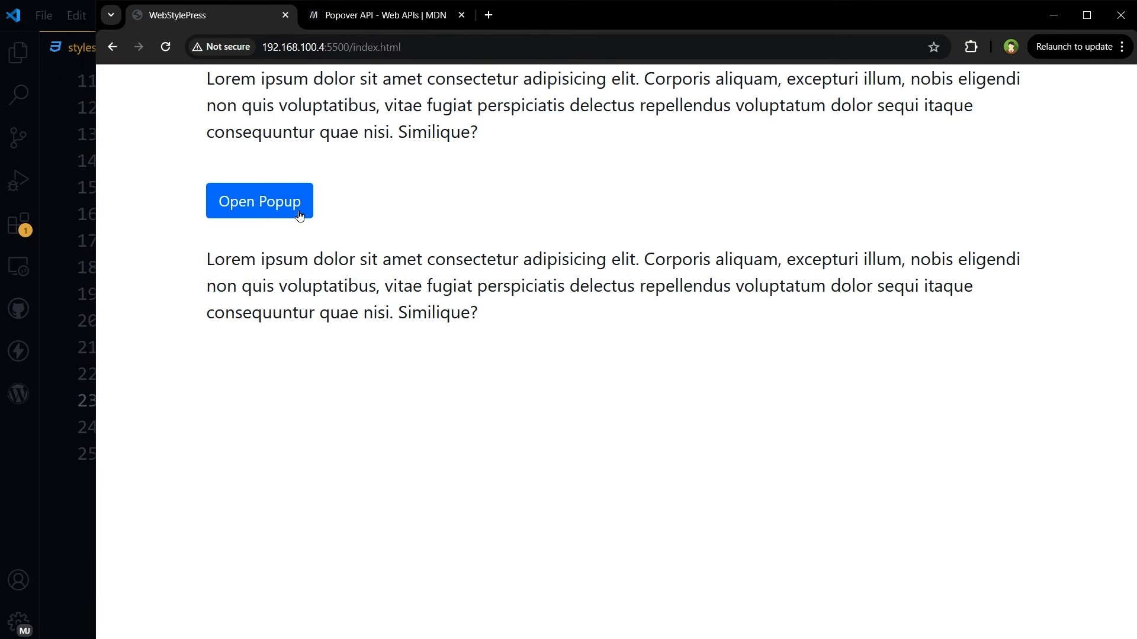
Click Open Popup to show the black popover over the dimmed backdrop.
{"action": "left_click", "coordinate": [259, 200]}
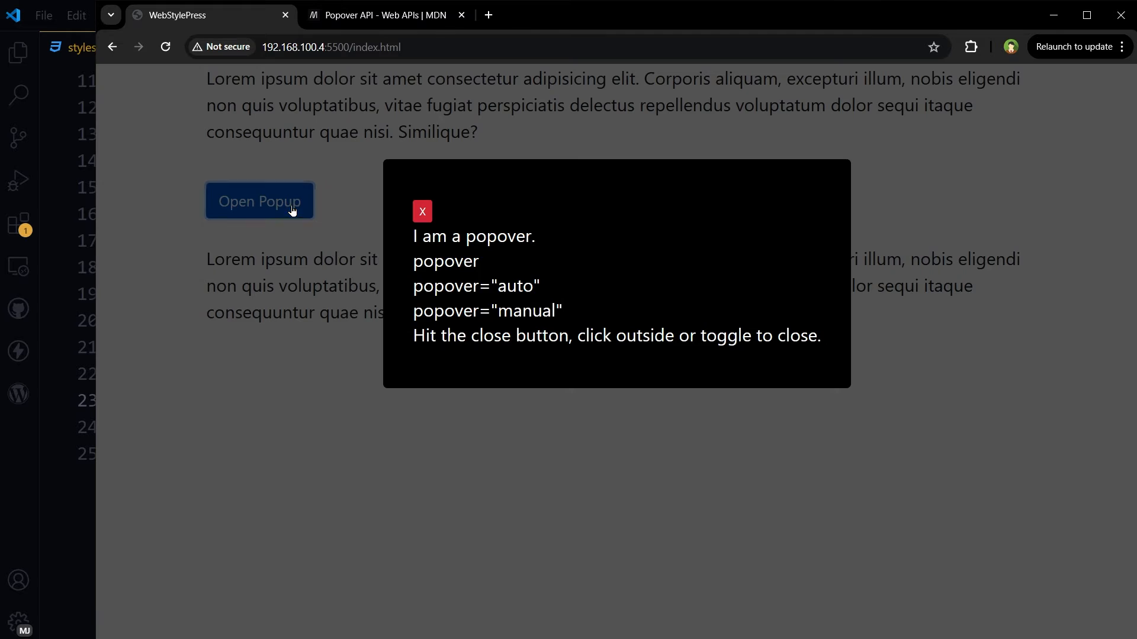
{"action": "mouse_move", "coordinate": [422, 216]}
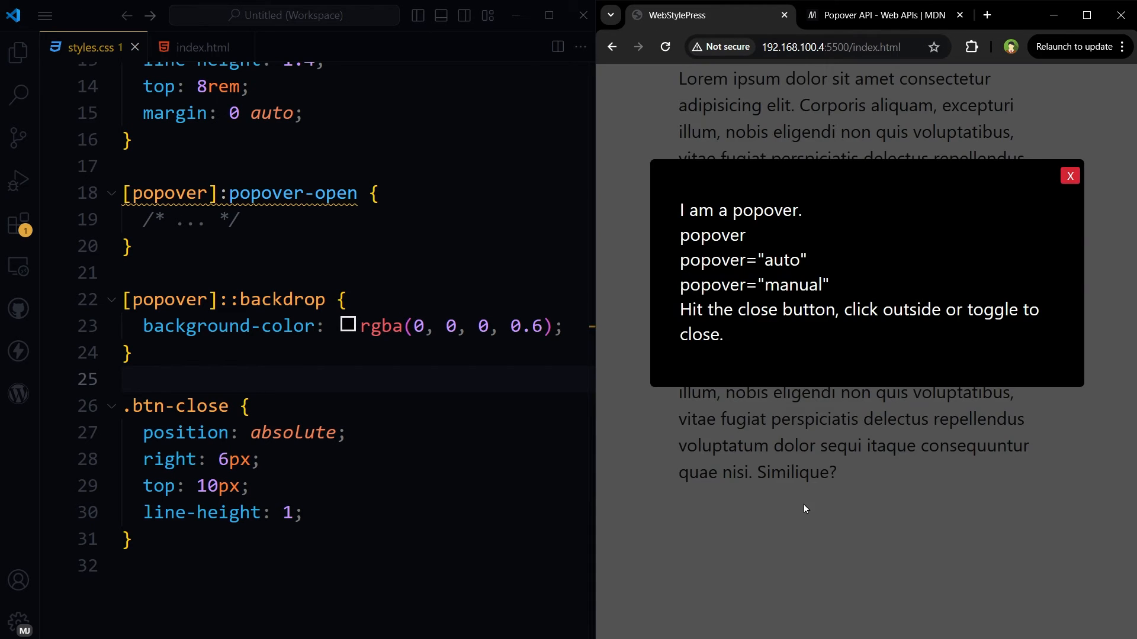
Close and reopen the popover in Chrome to confirm the close button sits top-right.
{"action": "left_click", "coordinate": [1069, 175]}
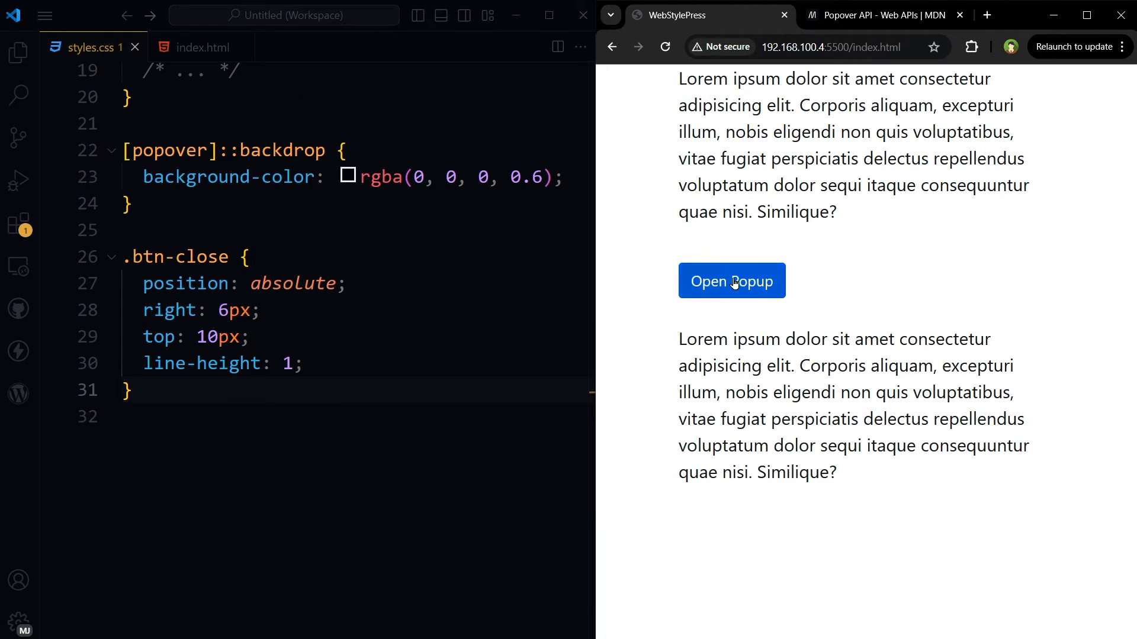
{"action": "left_click", "coordinate": [732, 281]}
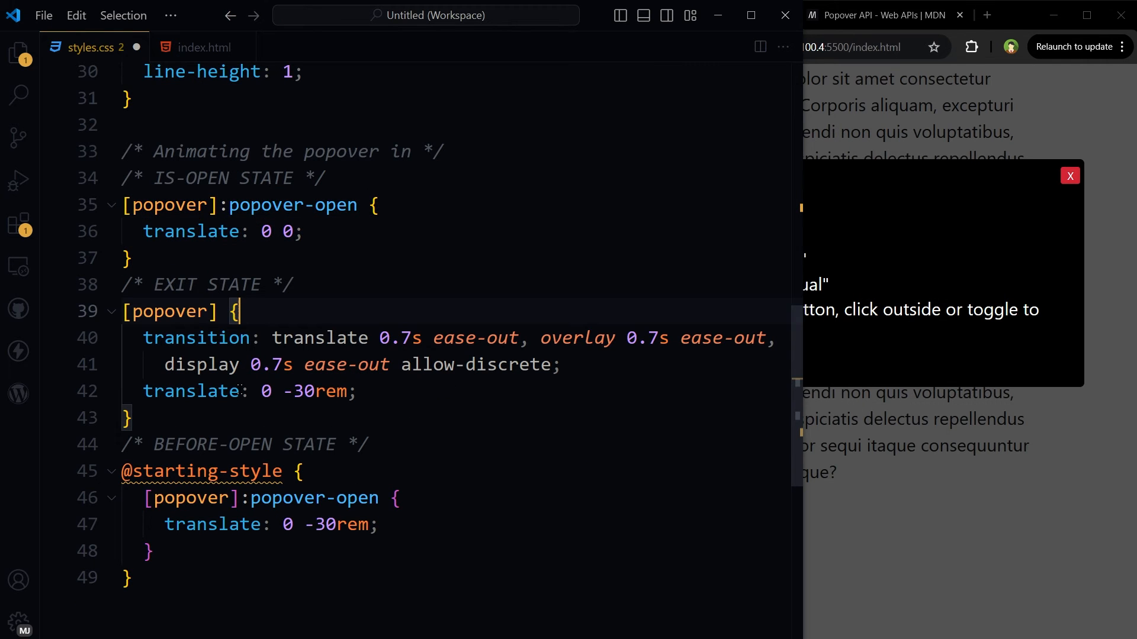
Test the popover in Chrome by closing, reopening and closing it to watch it slide.
{"action": "left_click_drag", "start_coordinate": [143, 338], "coordinate": [561, 364]}
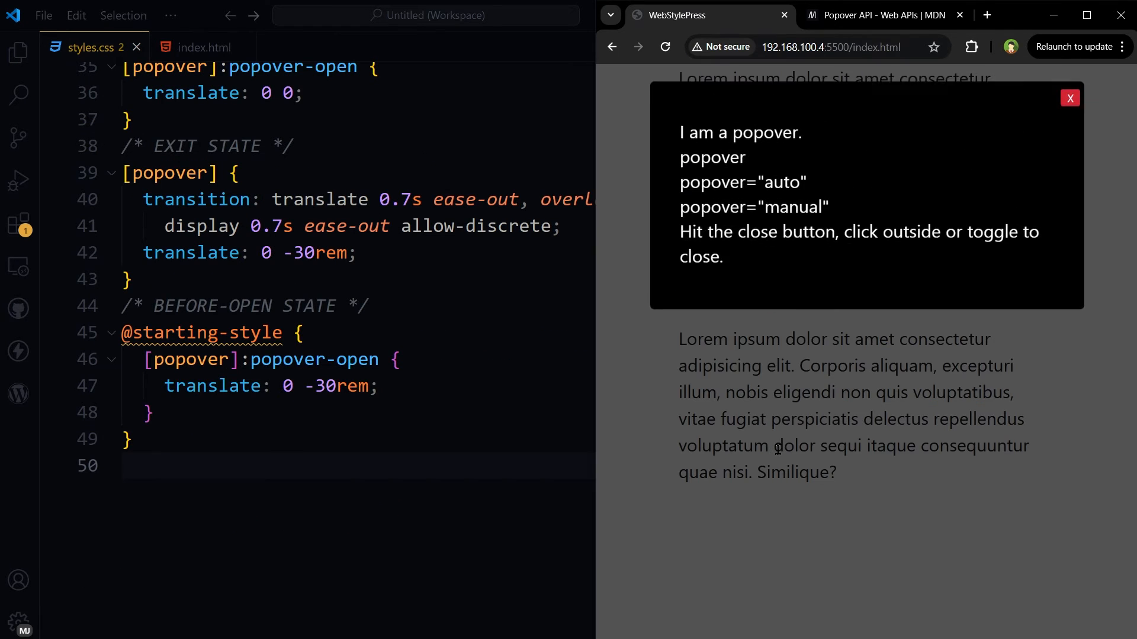
{"action": "left_click", "coordinate": [1068, 97]}
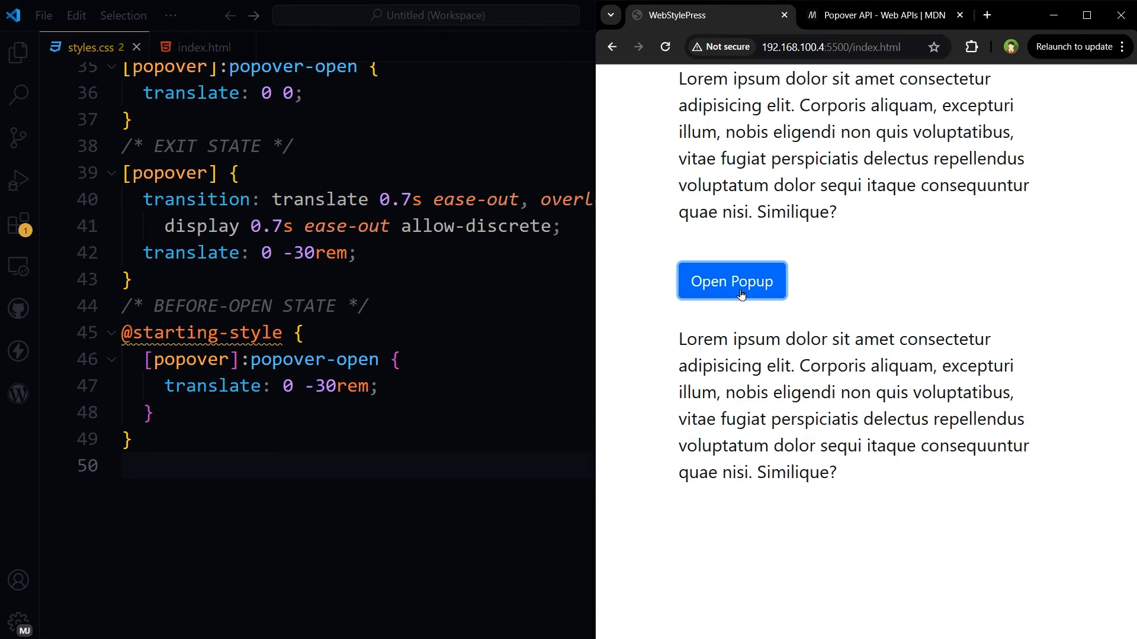
{"action": "mouse_move", "coordinate": [891, 477]}
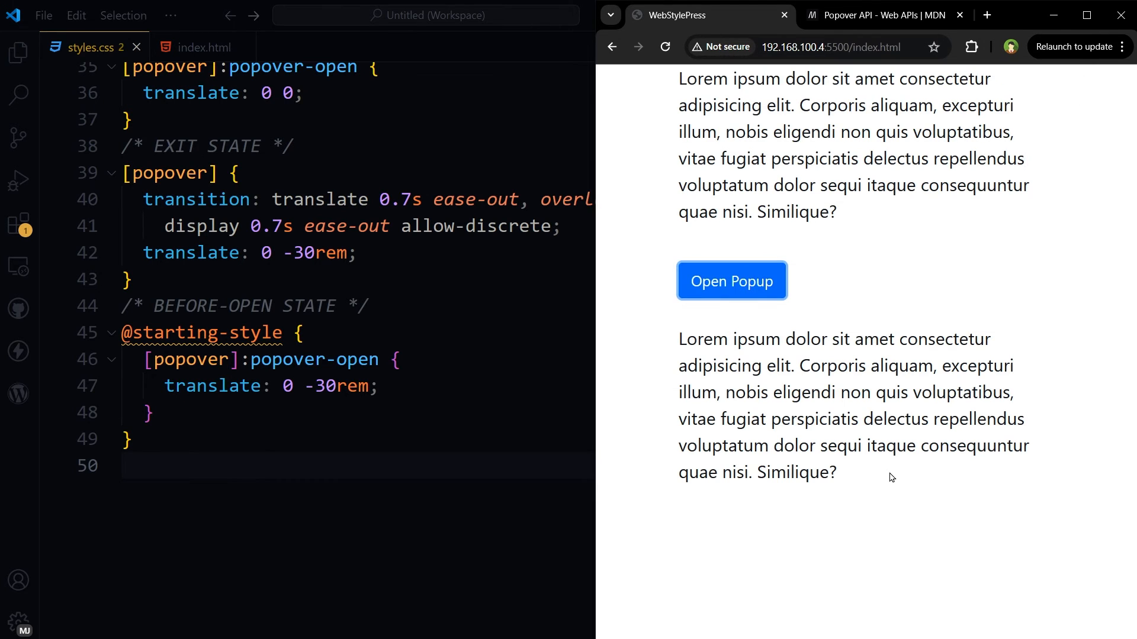
{"action": "left_click", "coordinate": [730, 281]}
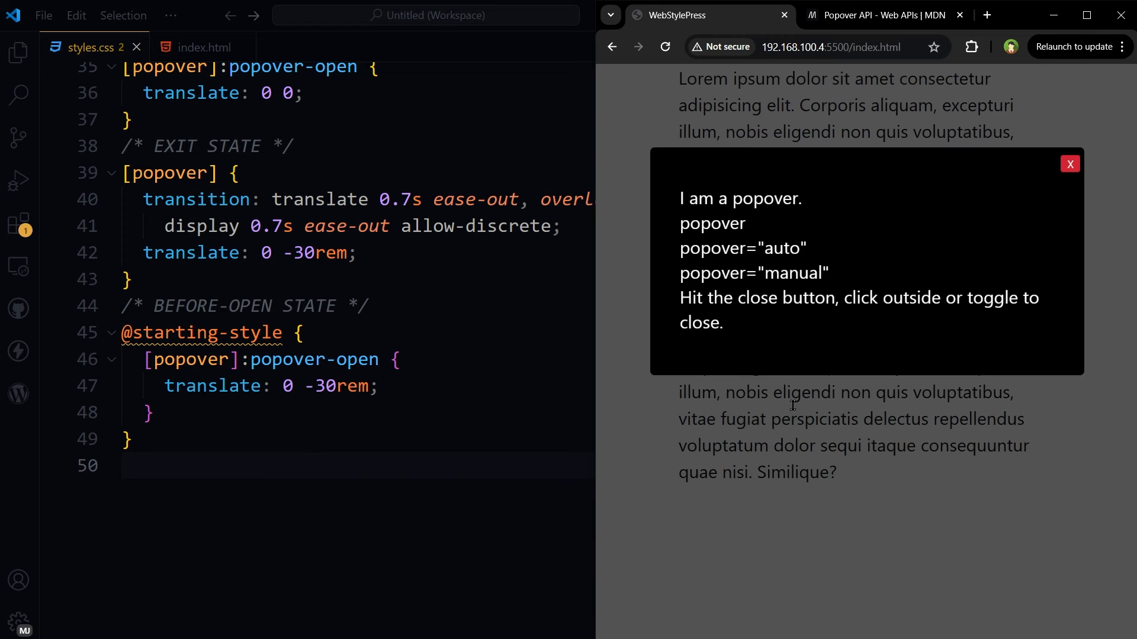
{"action": "left_click", "coordinate": [1069, 164]}
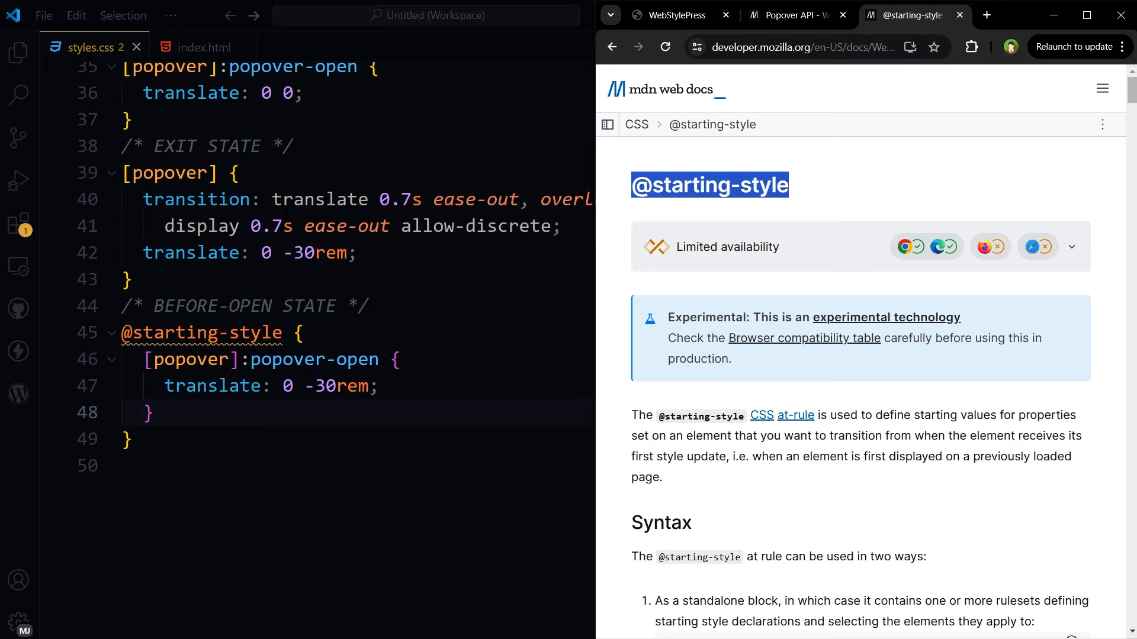
{"action": "left_click", "coordinate": [678, 14]}
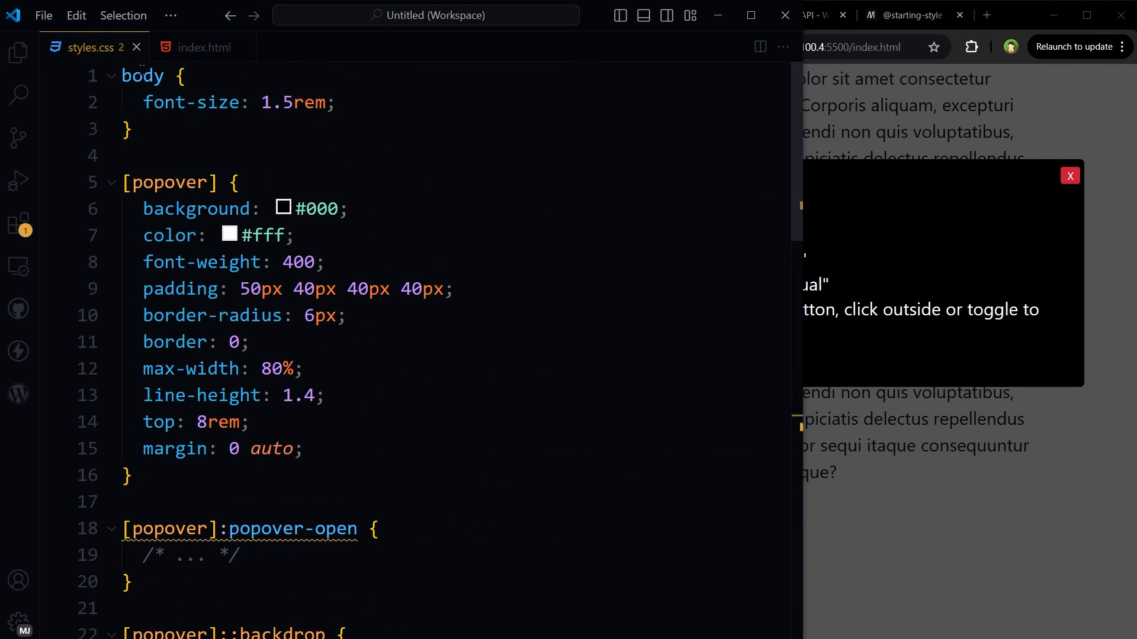
Open index.html and scroll to the popover markup, closing the popover with its red X.
{"action": "left_click", "coordinate": [206, 47]}
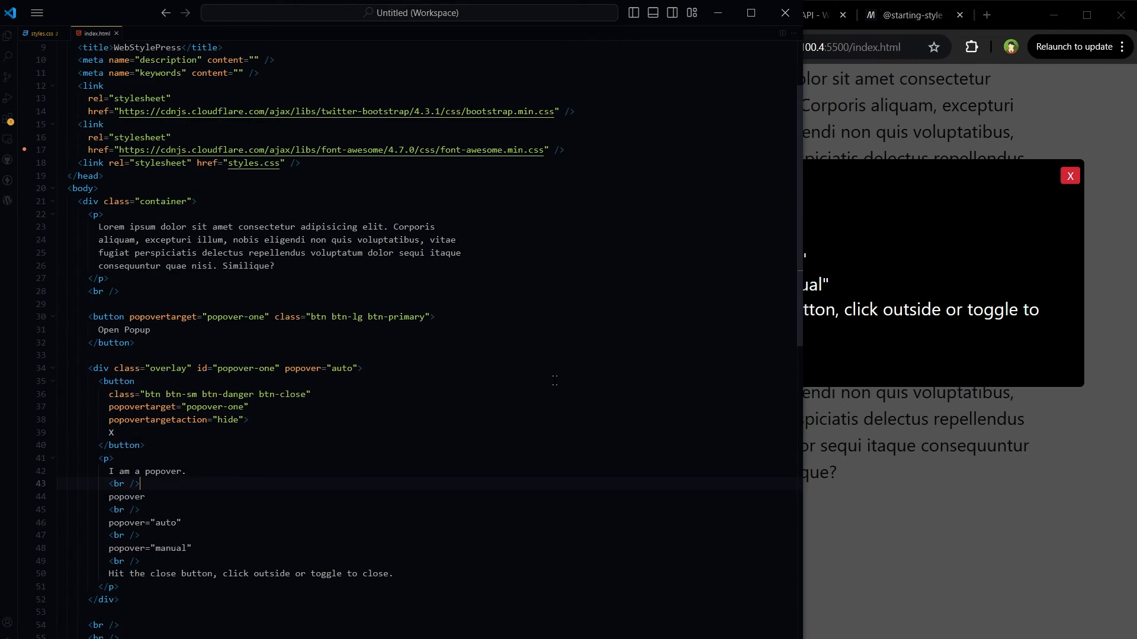
{"action": "scroll", "scroll_direction": "down", "scroll_amount": 3}
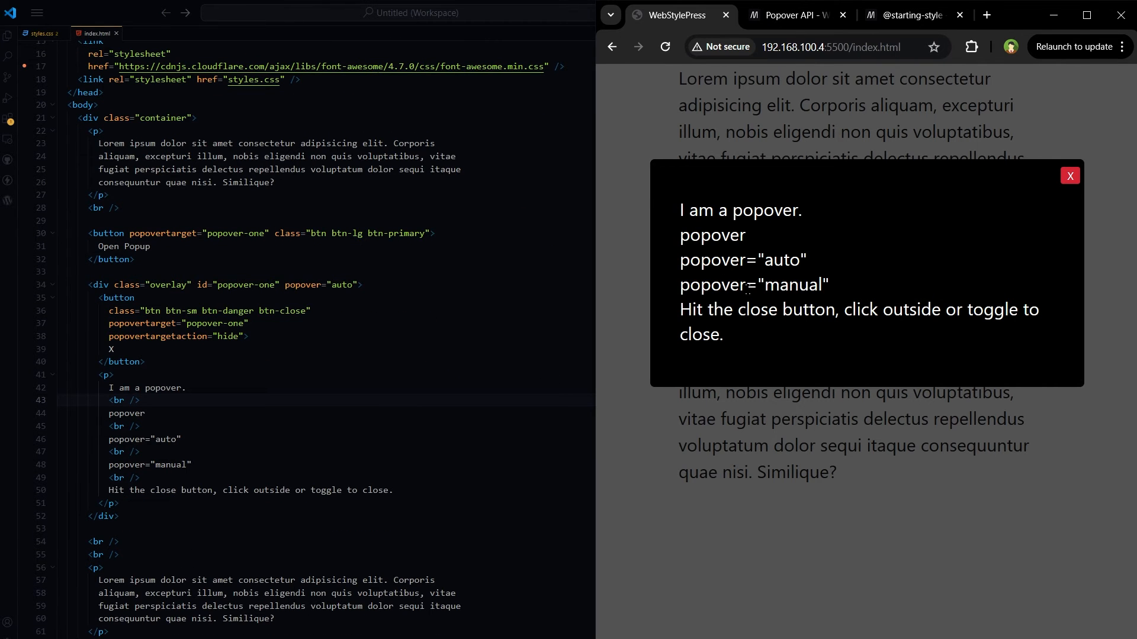
{"action": "mouse_move", "coordinate": [737, 213]}
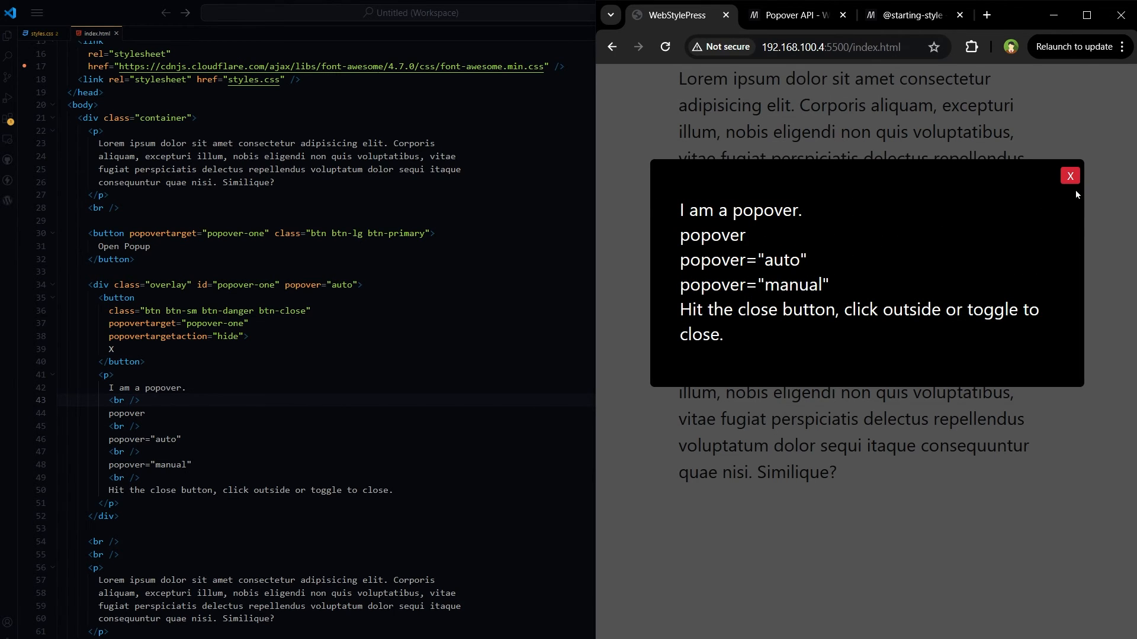
{"action": "left_click", "coordinate": [1070, 175]}
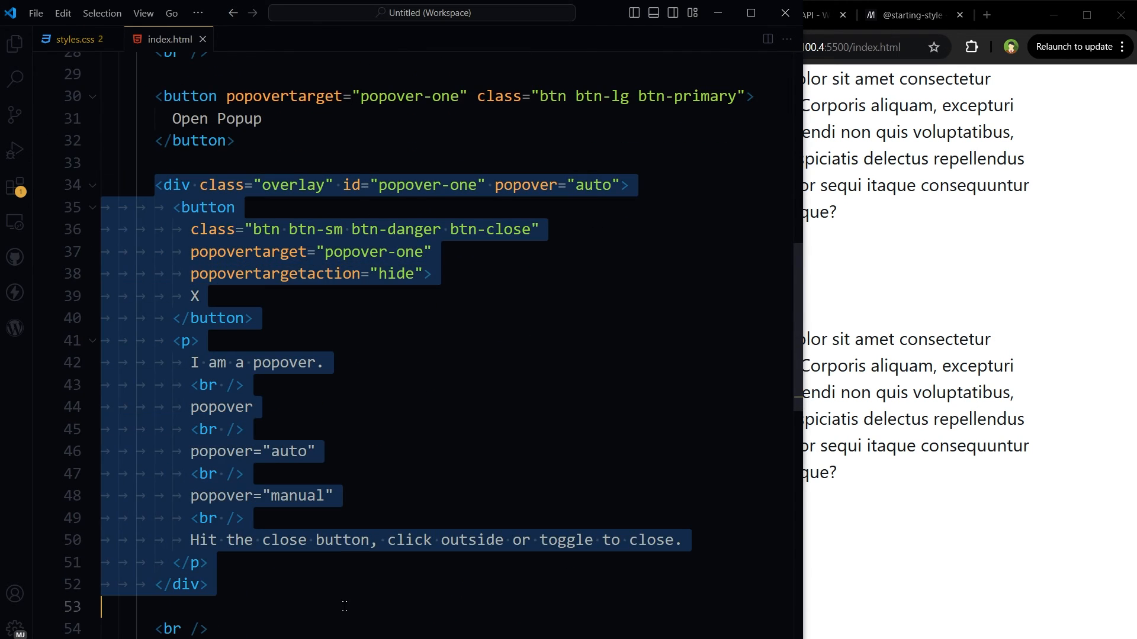
Highlight the Open Popup button's popovertarget value and the matching popover-one id.
{"action": "left_click", "coordinate": [525, 185]}
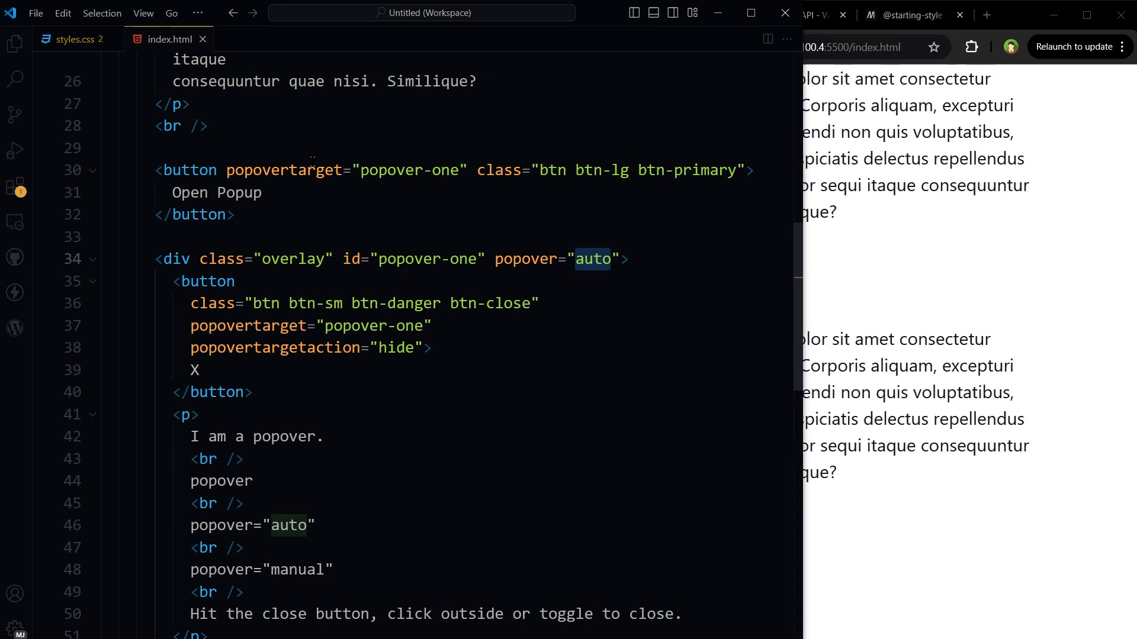
{"action": "double_click", "coordinate": [283, 170]}
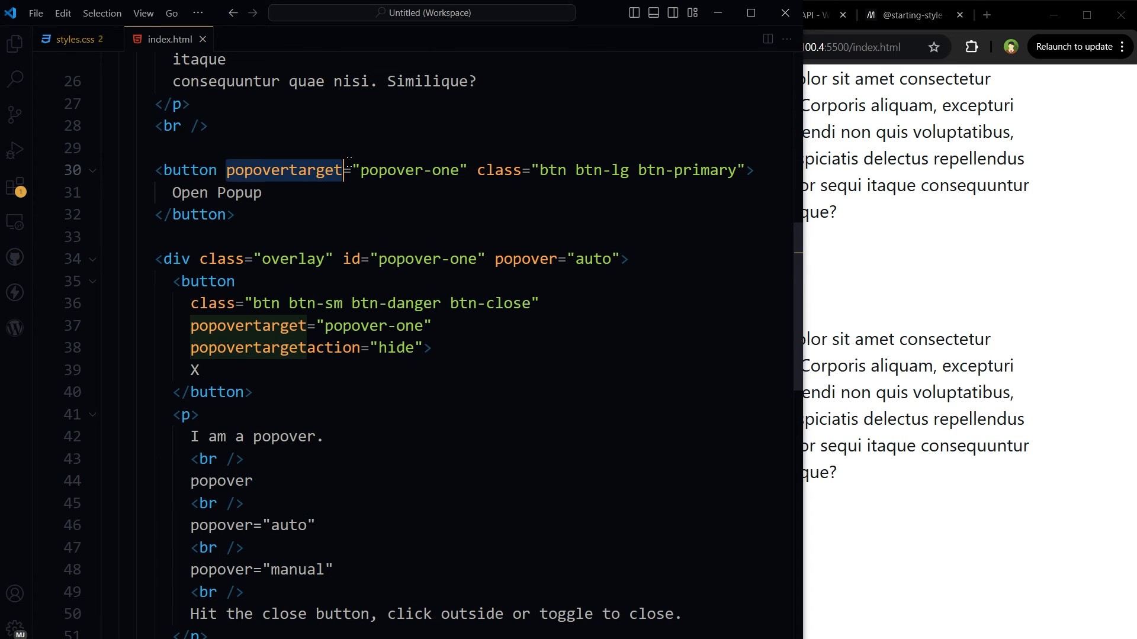
{"action": "double_click", "coordinate": [407, 170]}
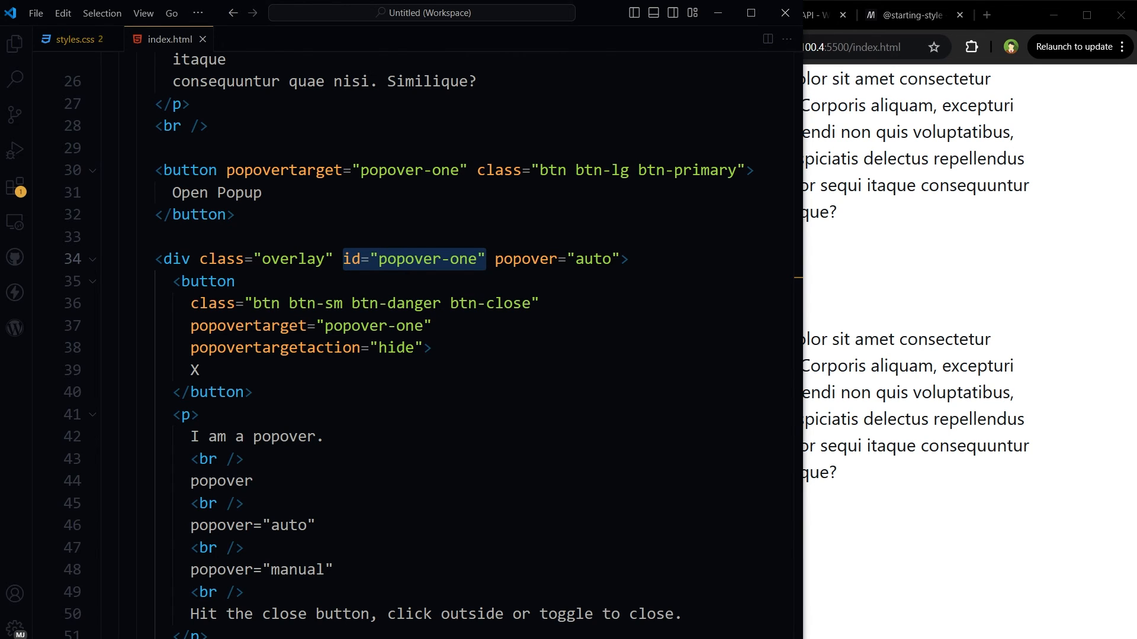
{"action": "left_click", "coordinate": [484, 259]}
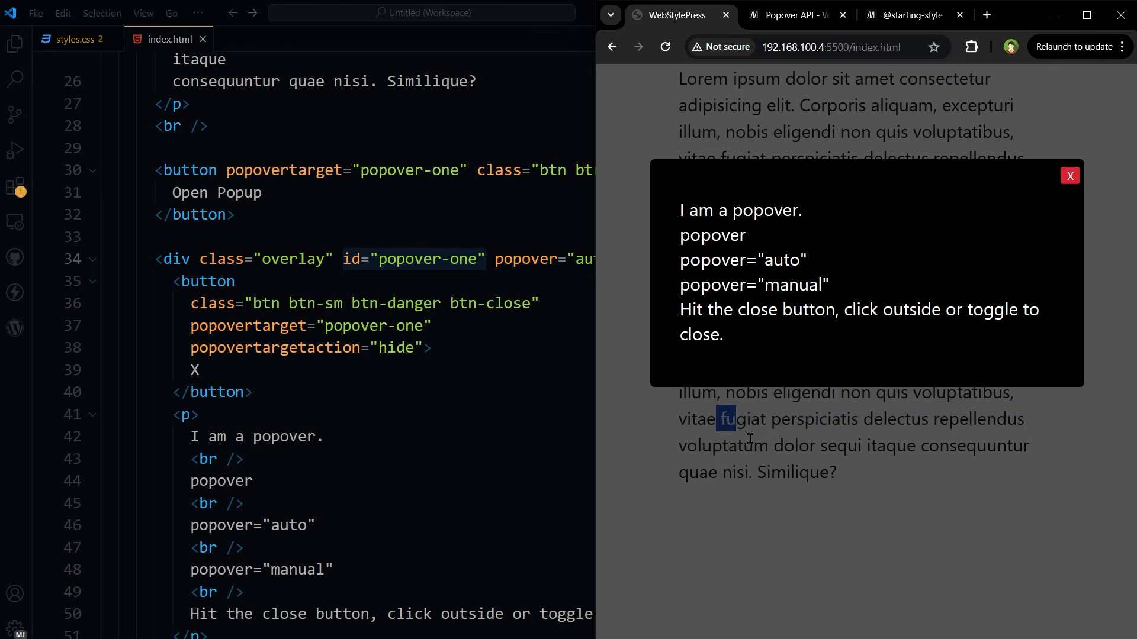
{"action": "left_click_drag", "start_coordinate": [725, 419], "coordinate": [835, 472]}
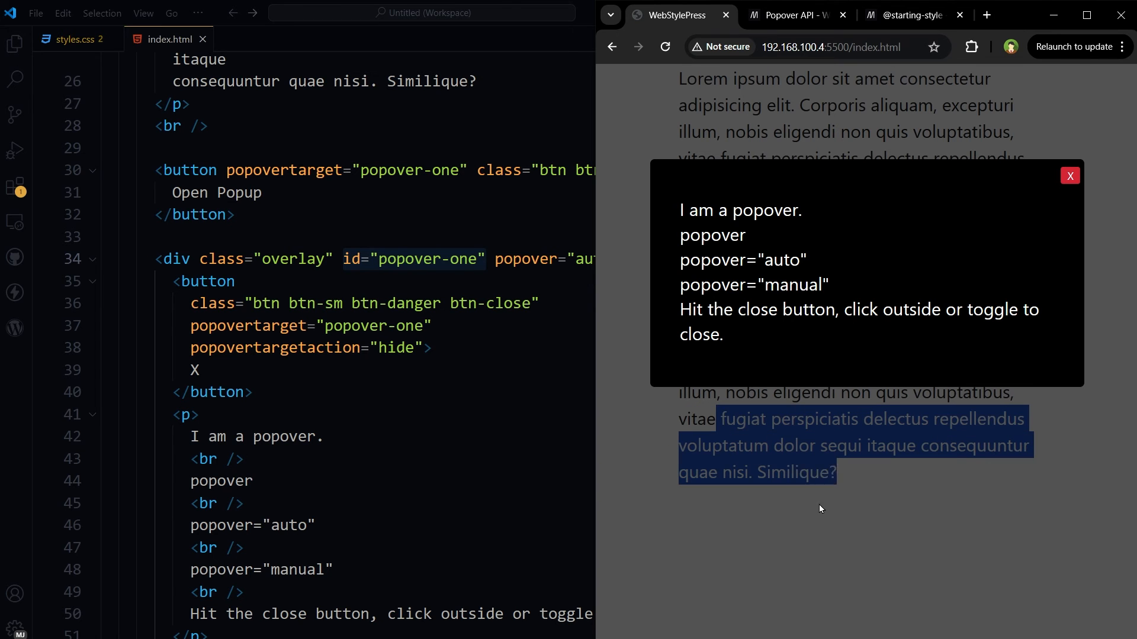
{"action": "mouse_move", "coordinate": [858, 487]}
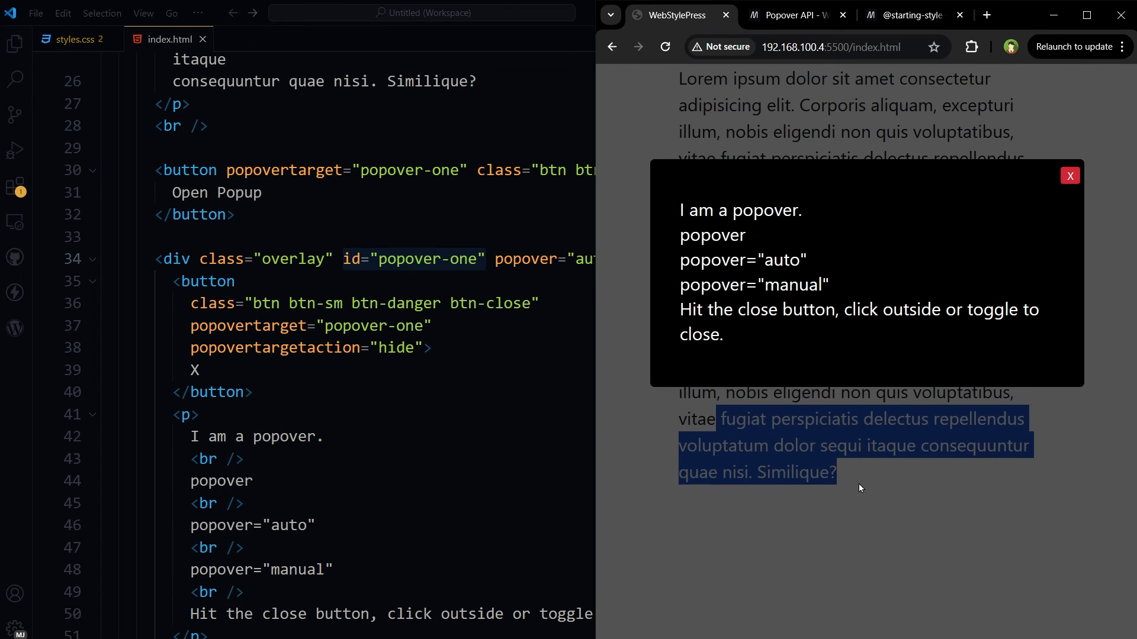
{"action": "left_click", "coordinate": [1068, 176]}
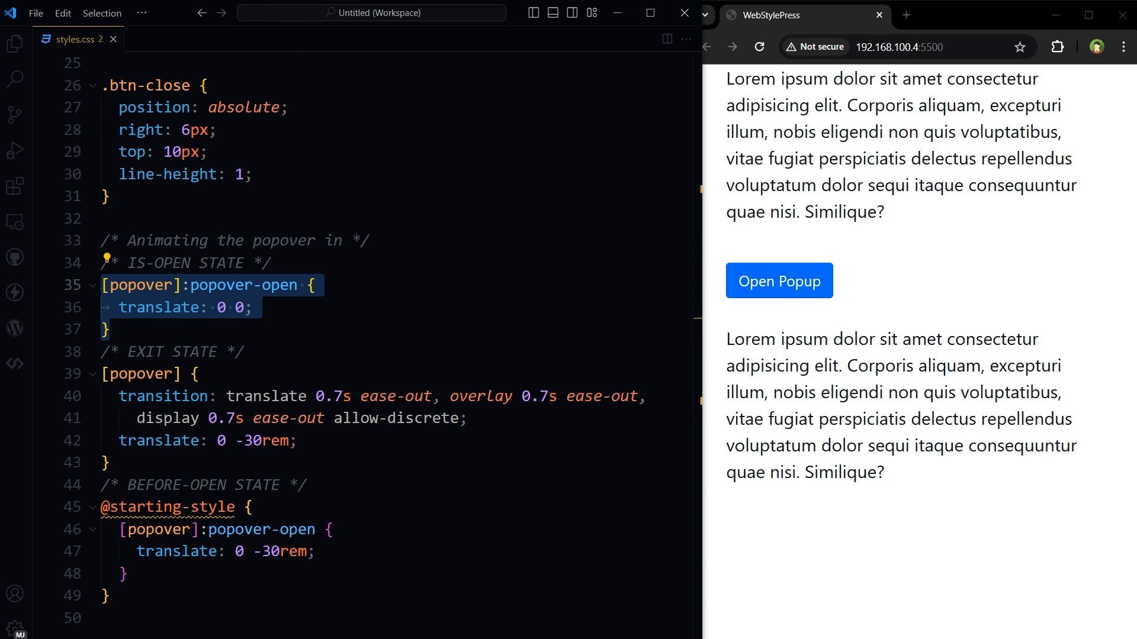
{"action": "left_click", "coordinate": [135, 307]}
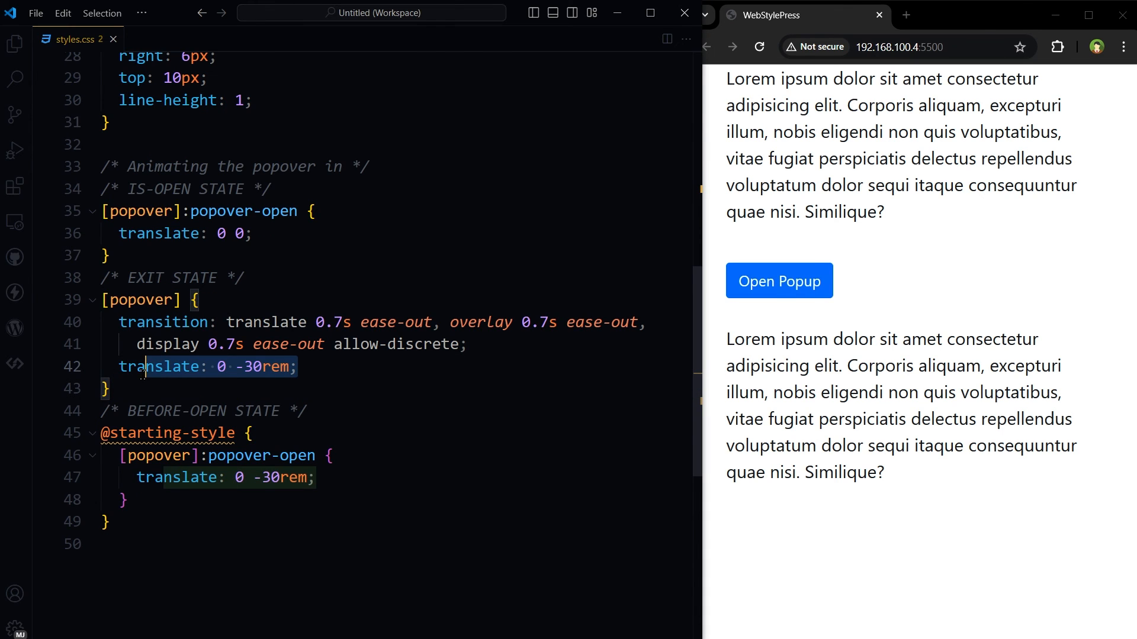
{"action": "double_click", "coordinate": [163, 366]}
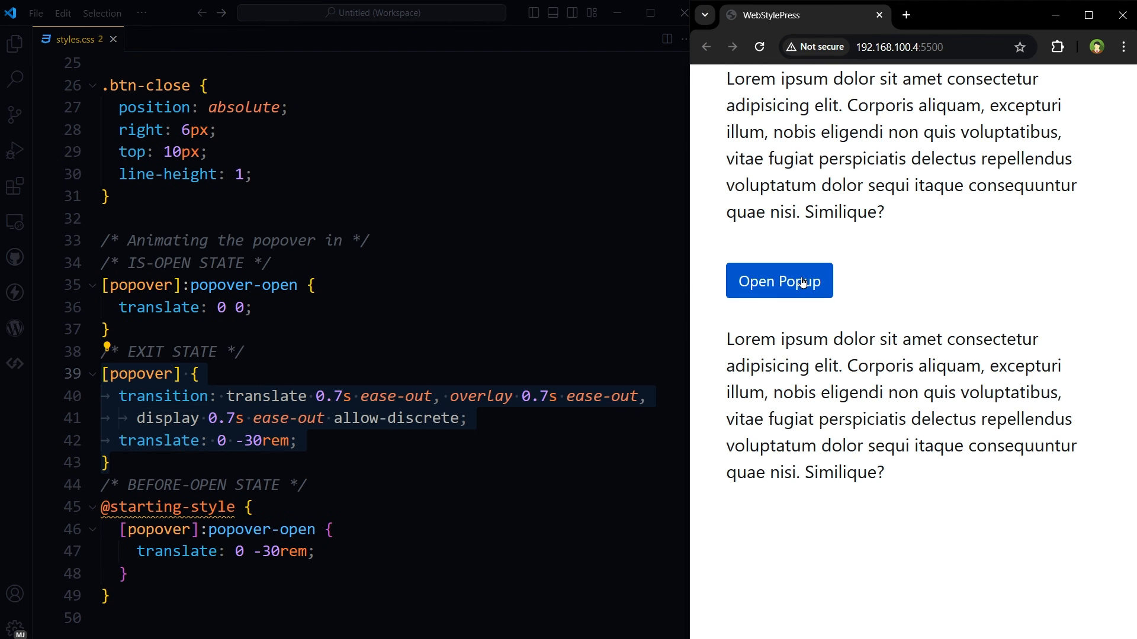
{"action": "left_click", "coordinate": [778, 281]}
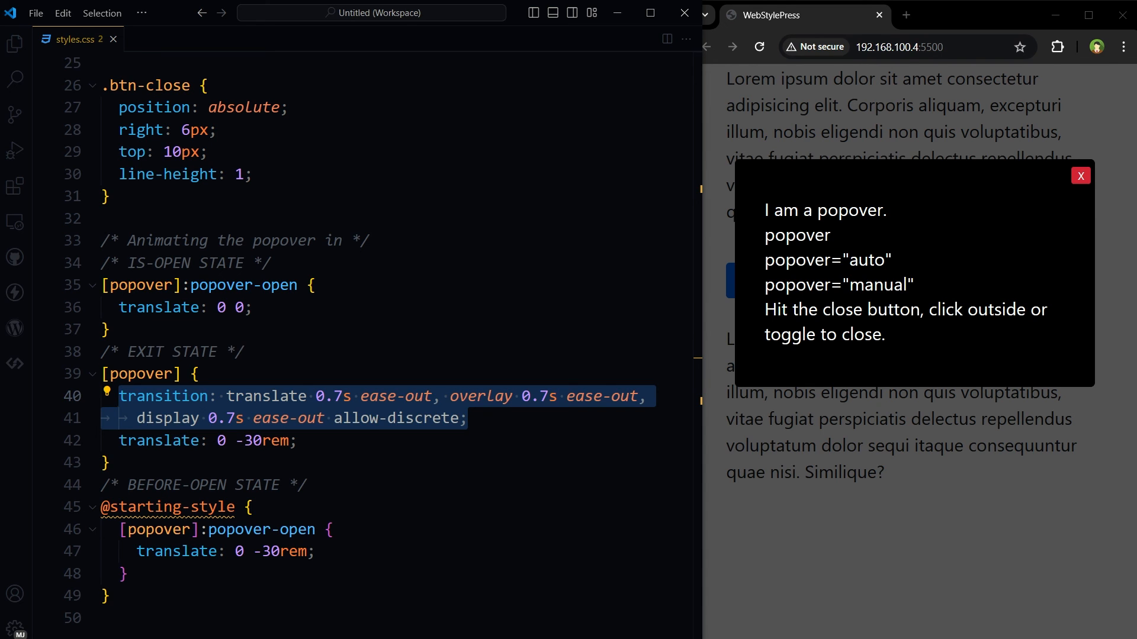
{"action": "mouse_move", "coordinate": [1067, 237]}
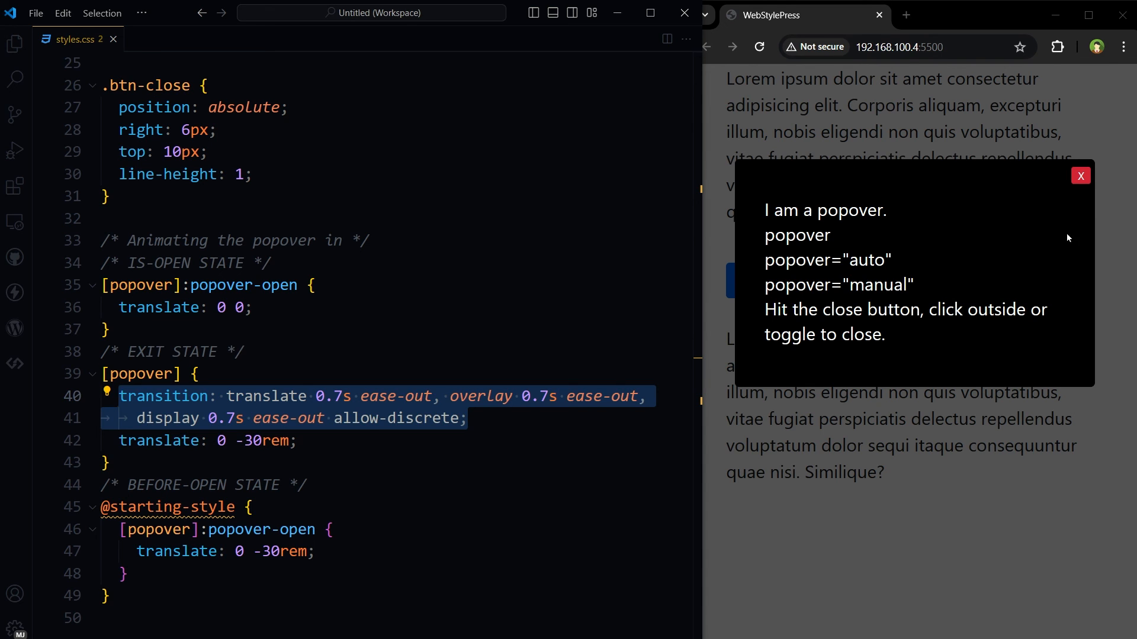
{"action": "left_click", "coordinate": [1080, 176]}
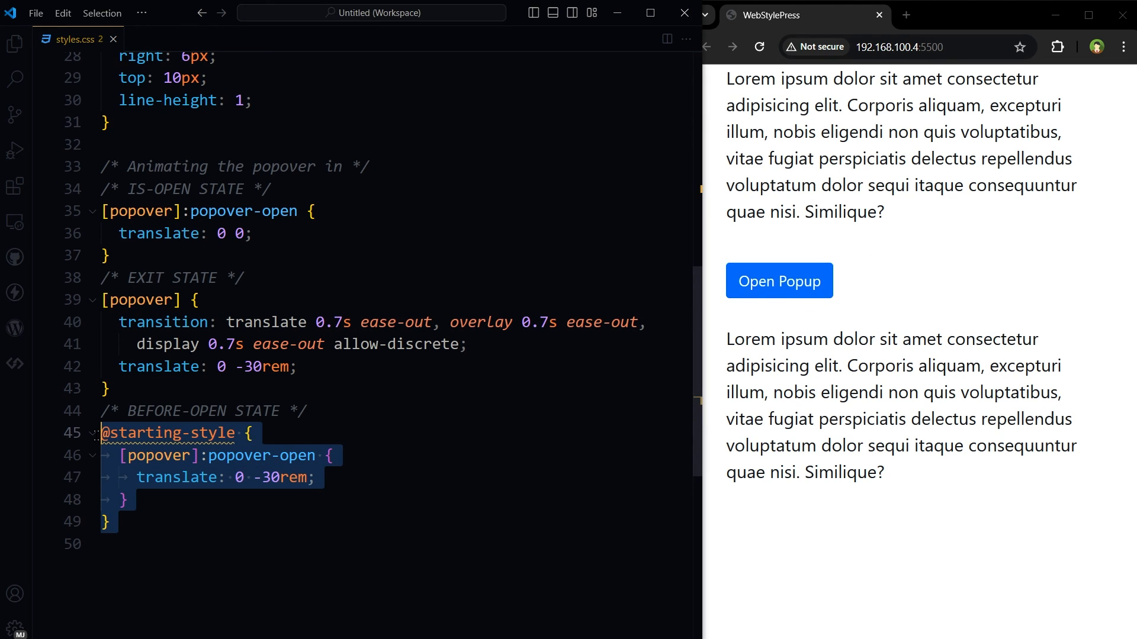